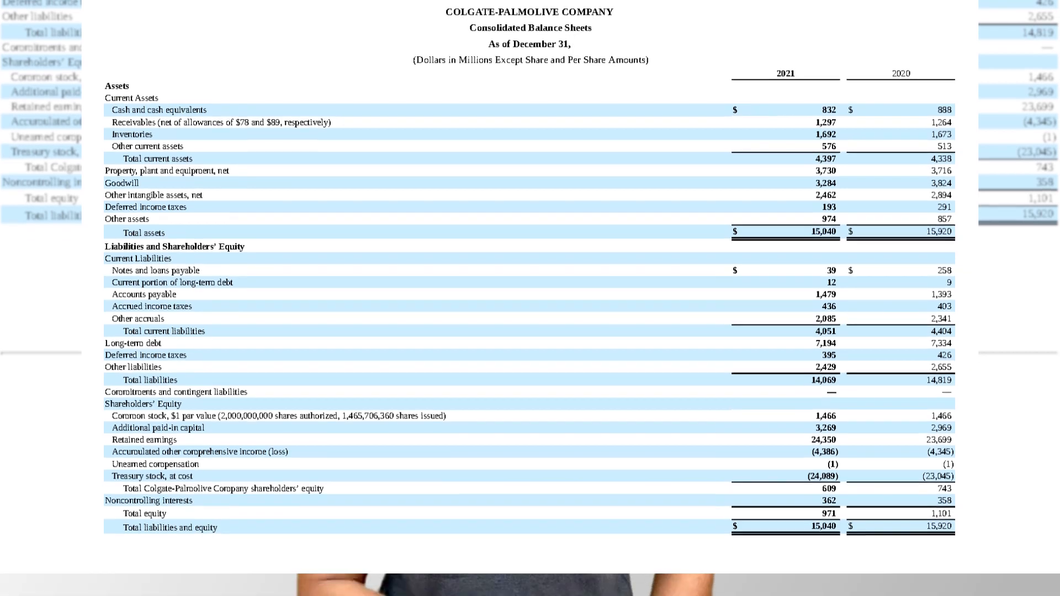
Leave the Colgate balance sheet slide for Excel's Common Size Statement income statement sheet
left_click(297, 566)
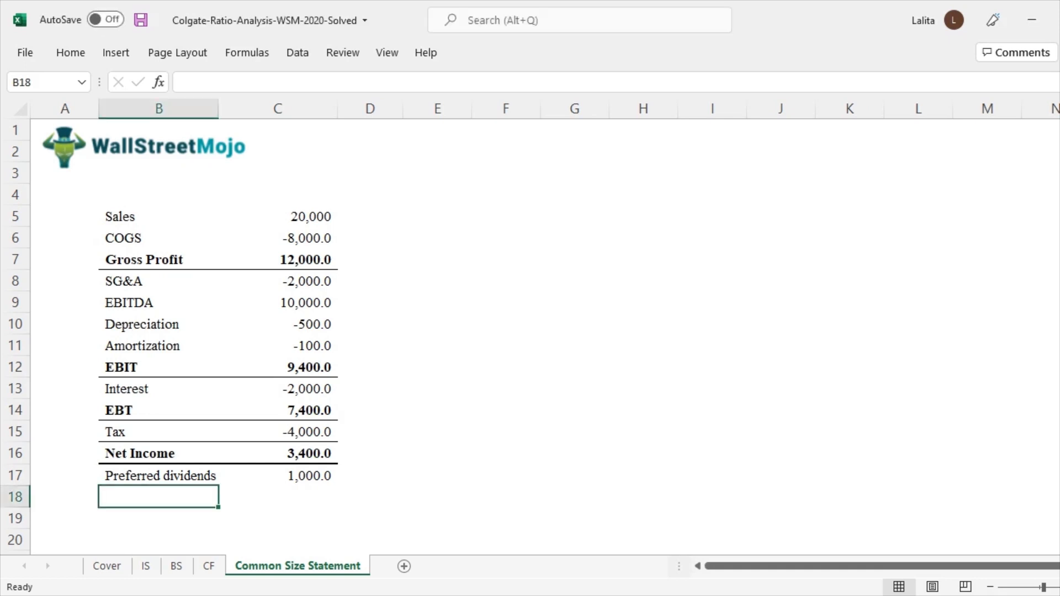
left_click(277, 216)
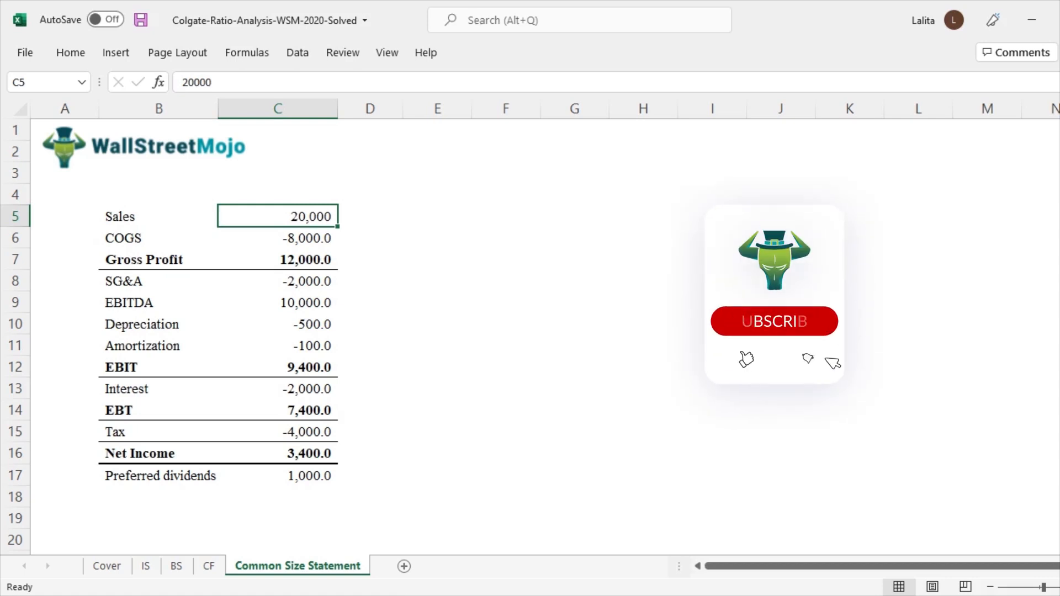
left_click(773, 321)
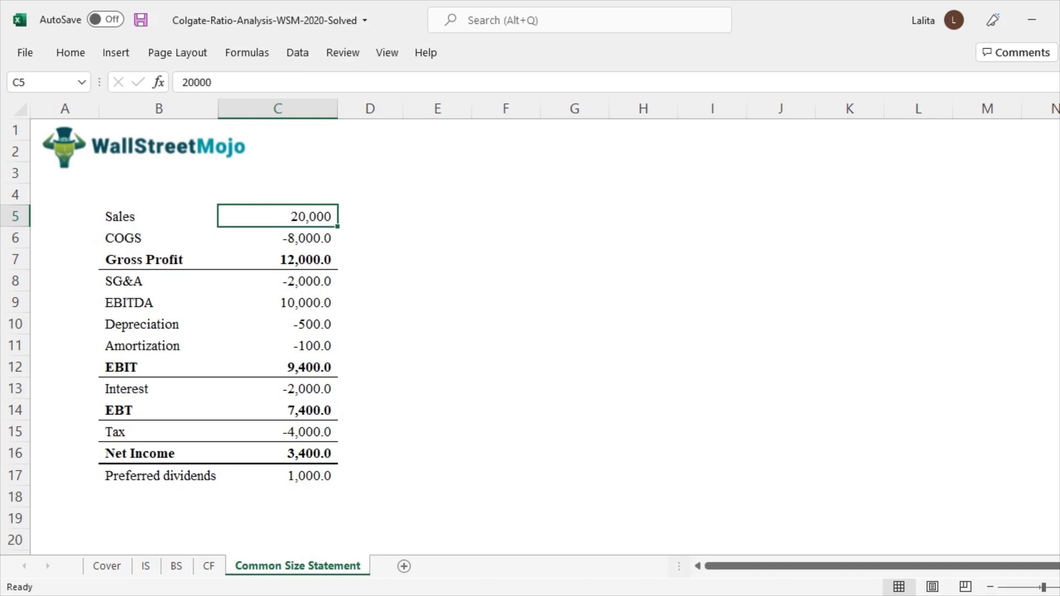
Add the note 'divide by Sales' and fill D5:D17 with =C5/$C$5 as percentages
type("d")
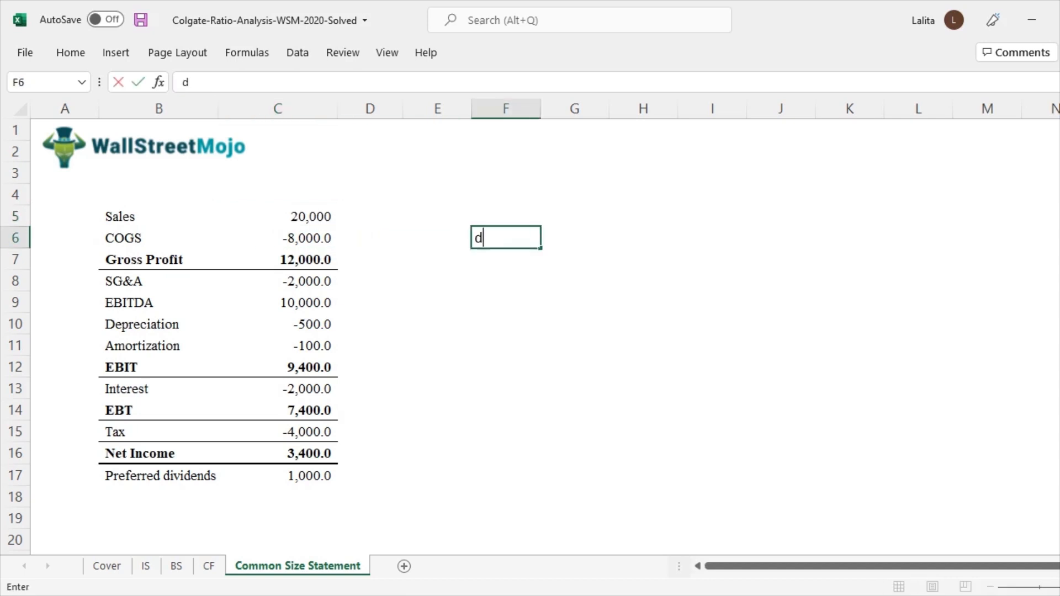
type("ivide by Sales")
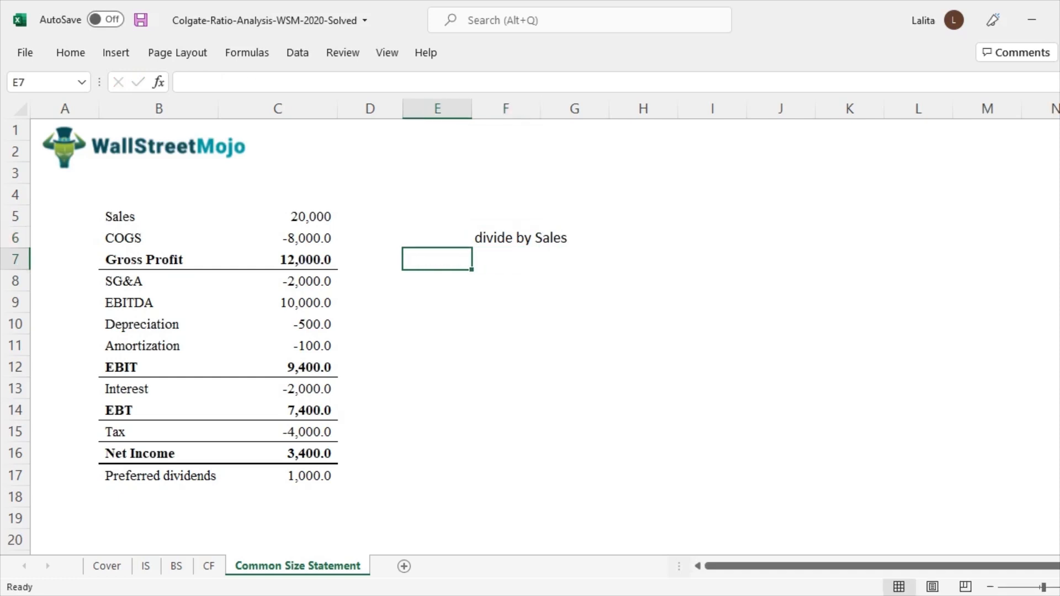
left_click(369, 217)
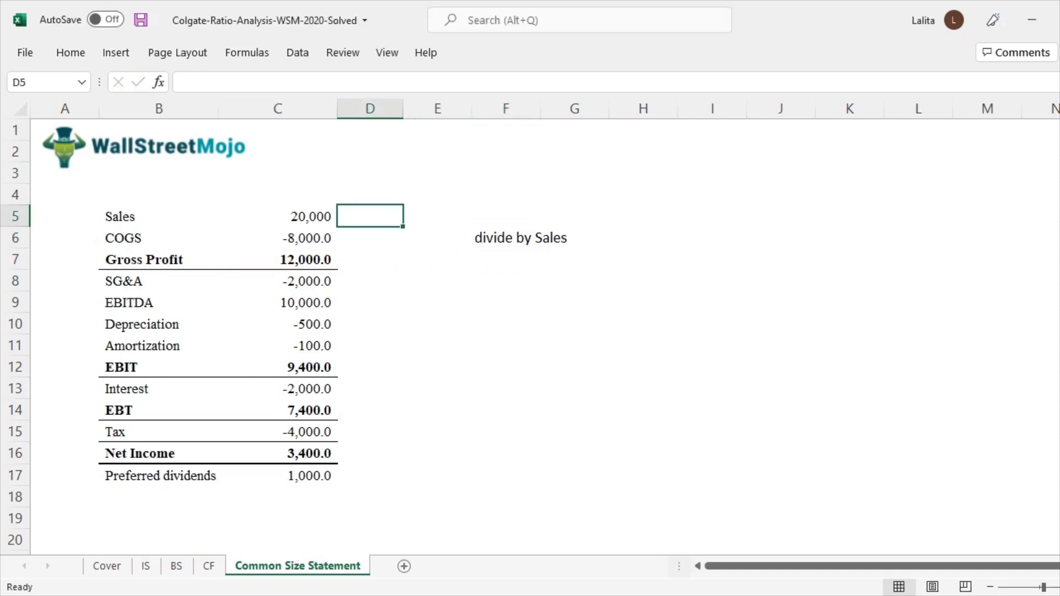
type("=C5/$C$5")
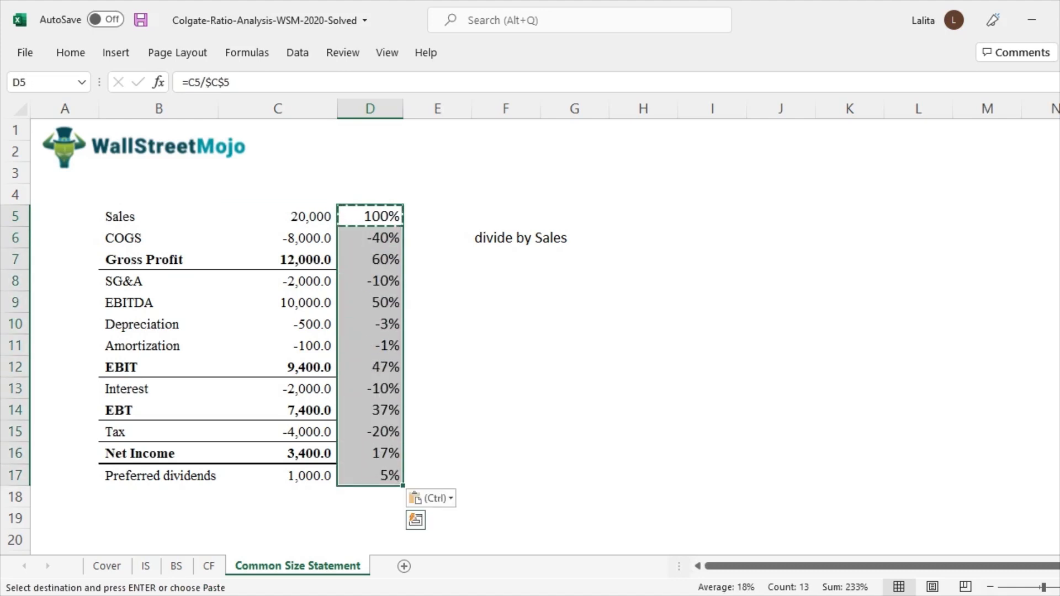
left_click(158, 259)
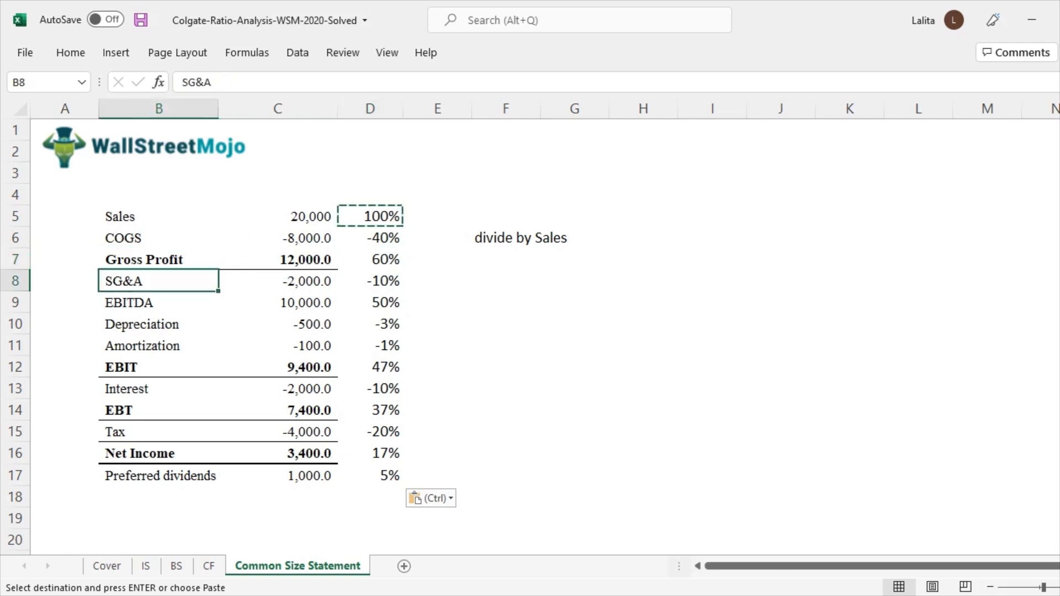
left_click(370, 281)
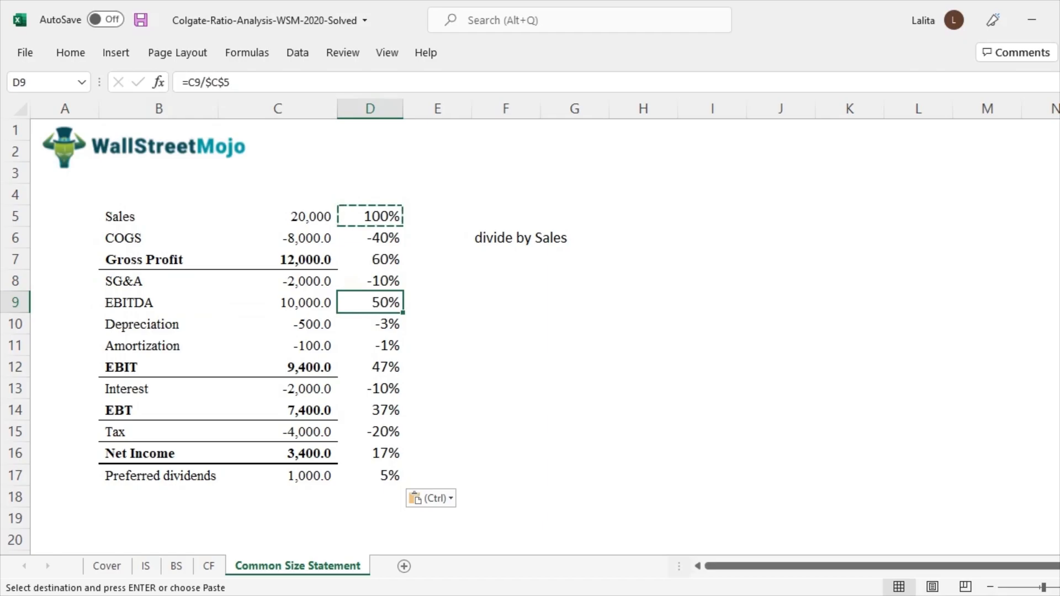
left_click(505, 280)
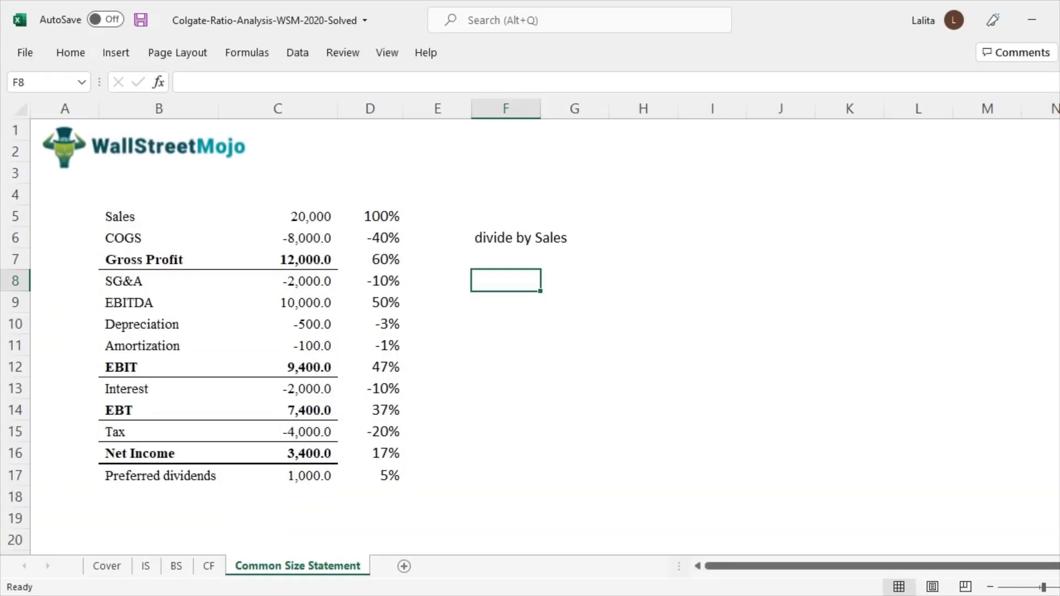
Add the 'Income Statement' label in F8 with rule 'Line Items / Sales X 100' in H8
type("Income Statement")
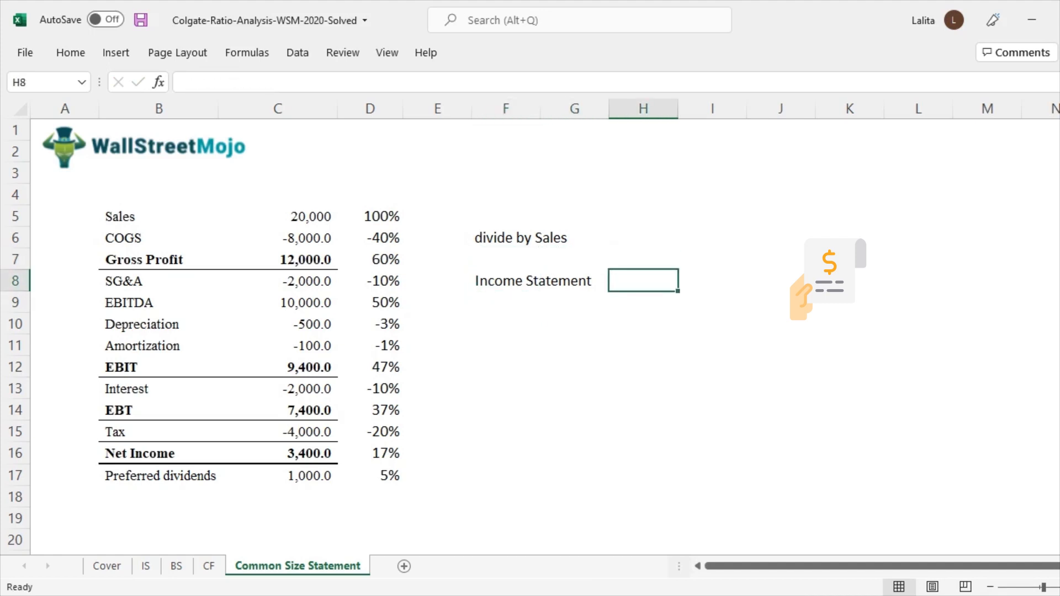
type("Line Itemss")
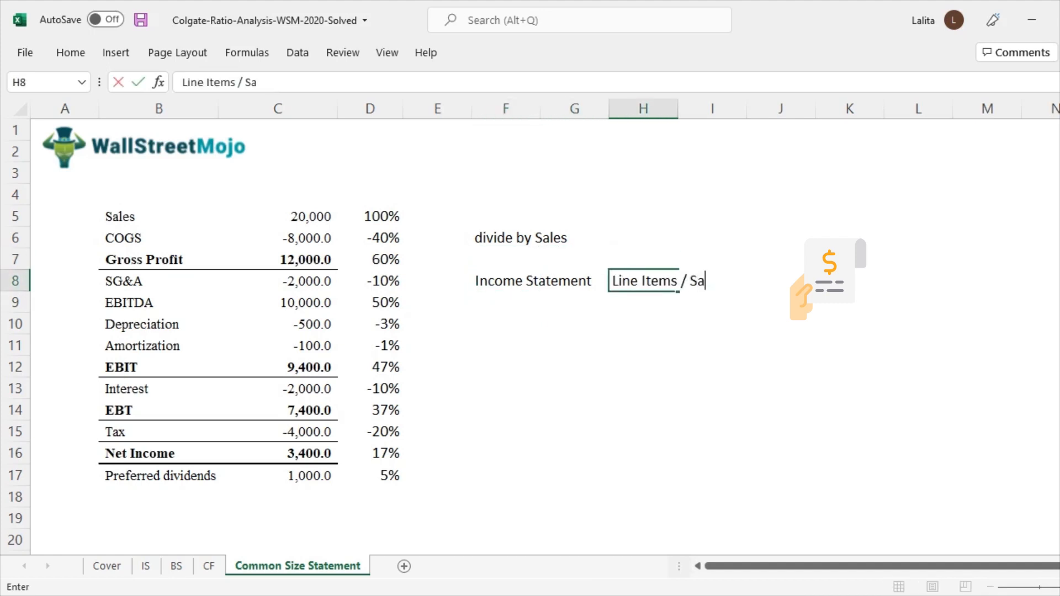
type("les X")
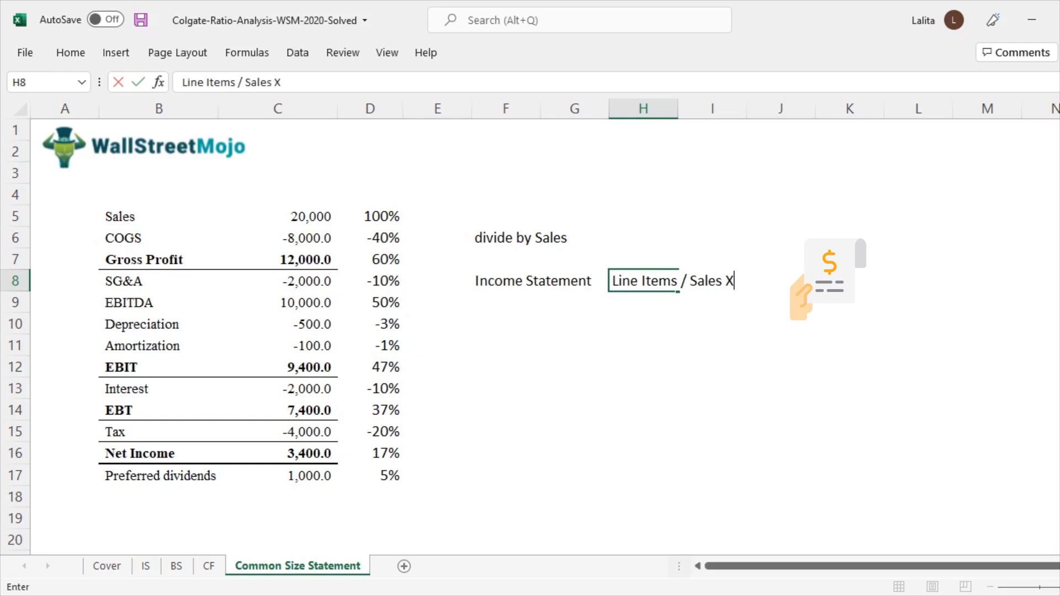
type("100")
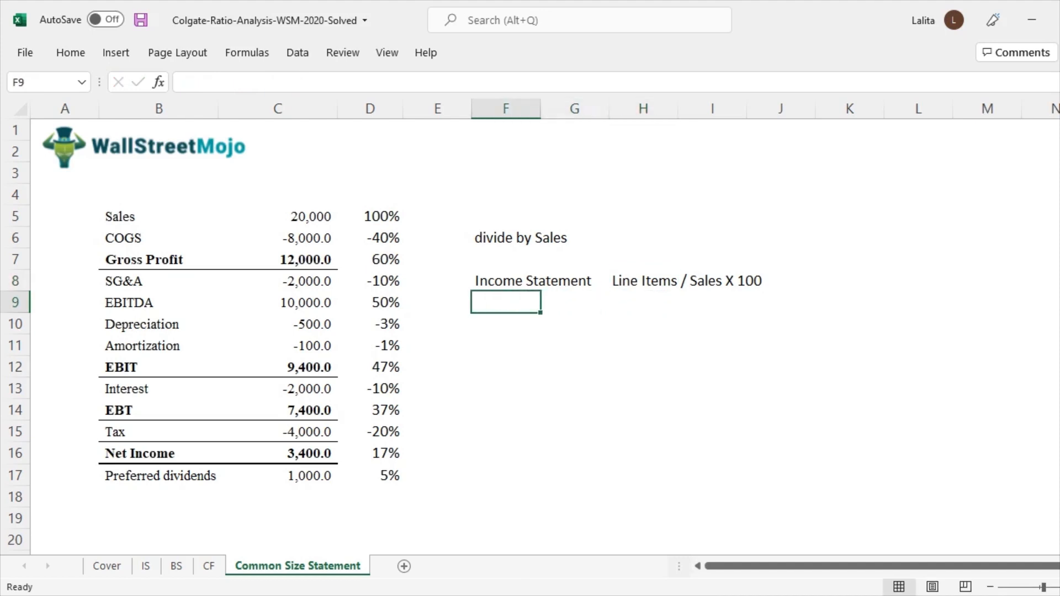
Label F11 'Balance Sheet' with rule 'Line Item / Total Assets (Liability) X 100' in H11
type("BAla")
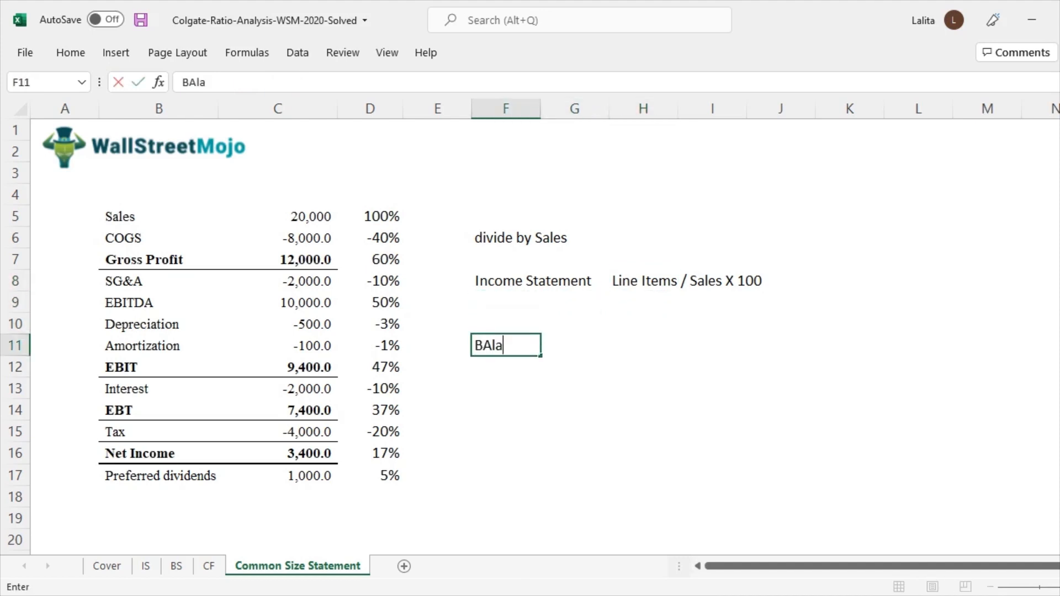
type("Balance")
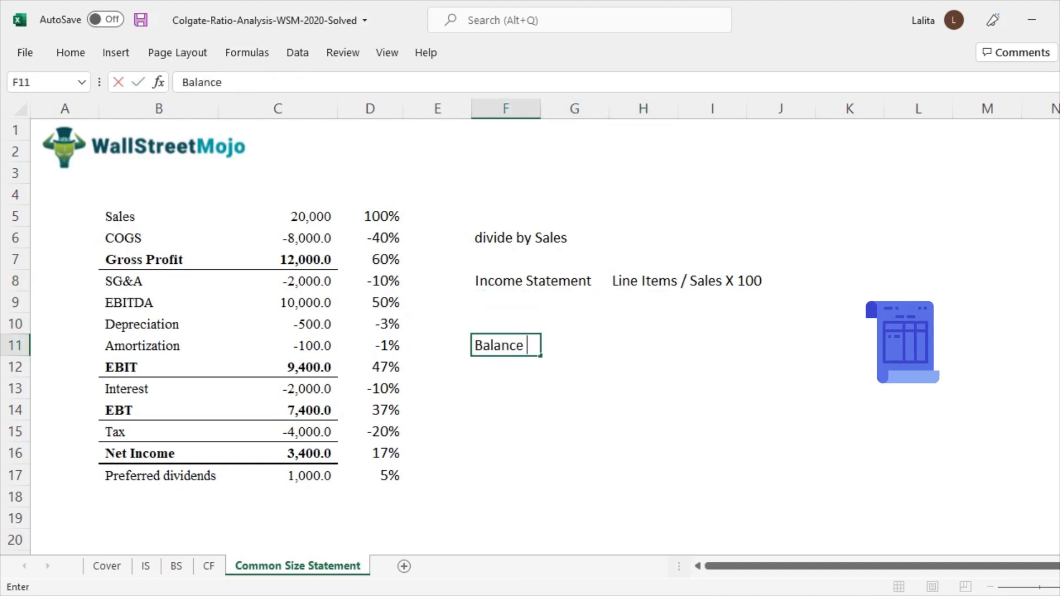
key("Return")
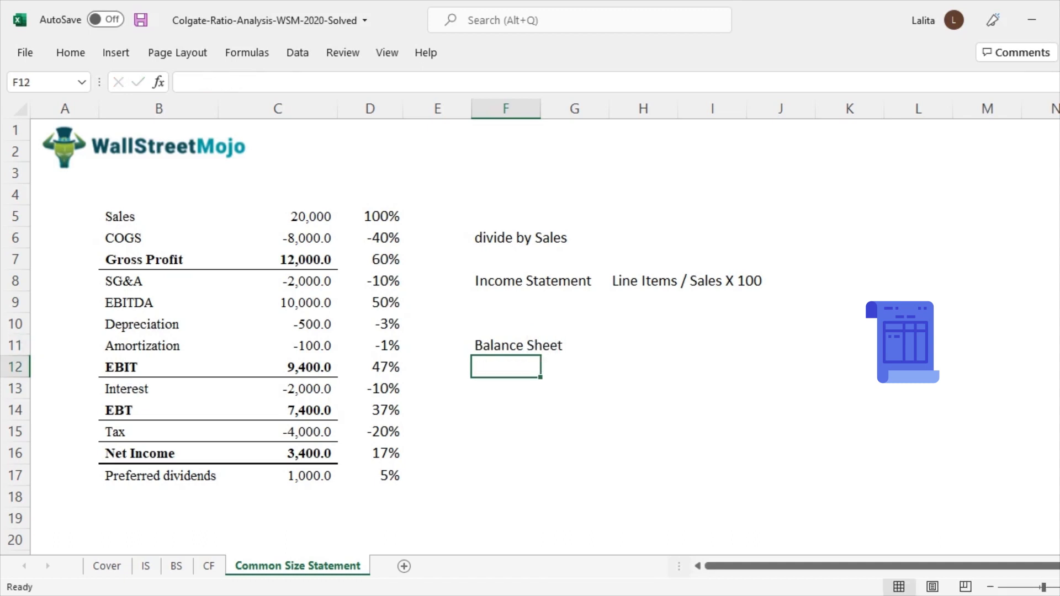
type("Line")
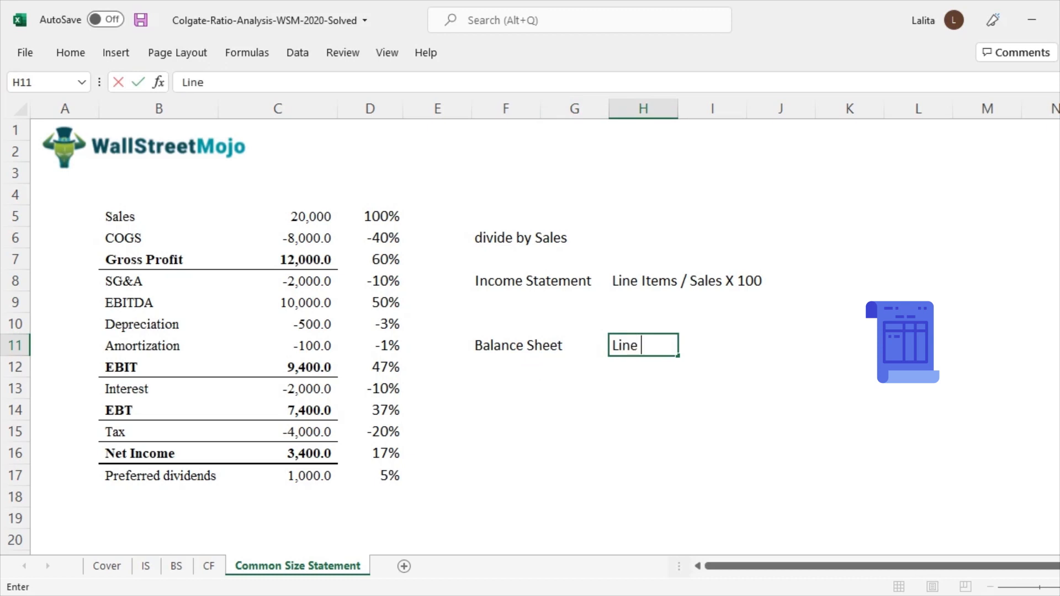
type("Item /")
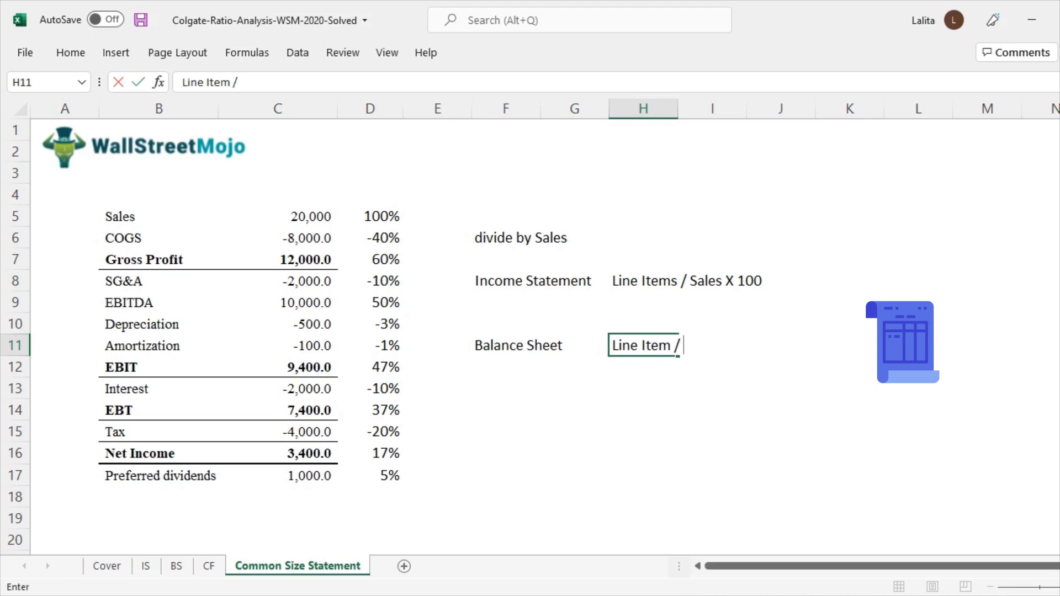
type("Total A")
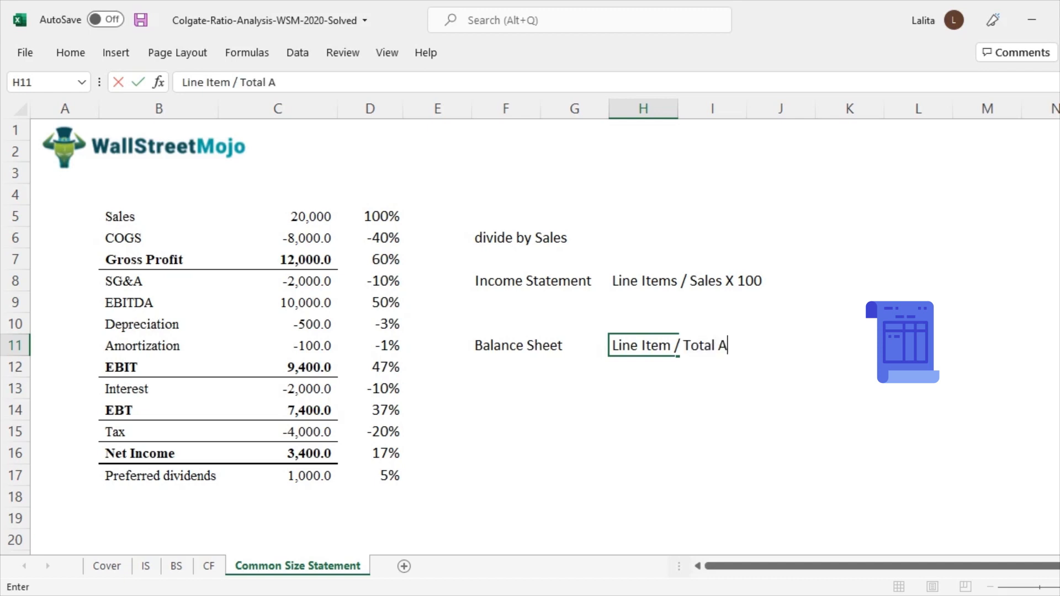
type("ssets (Liq")
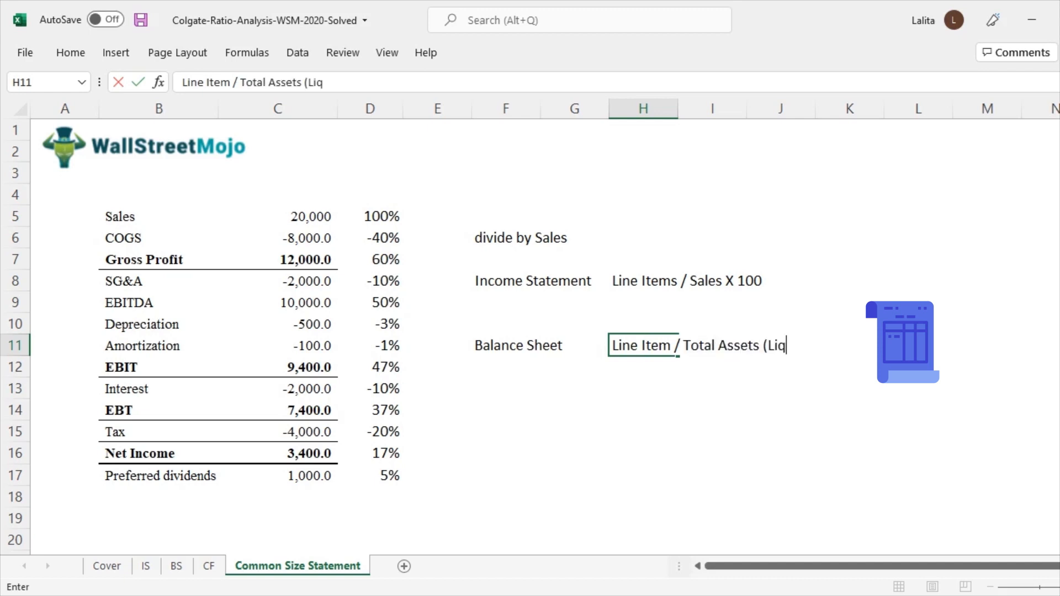
type("ability")
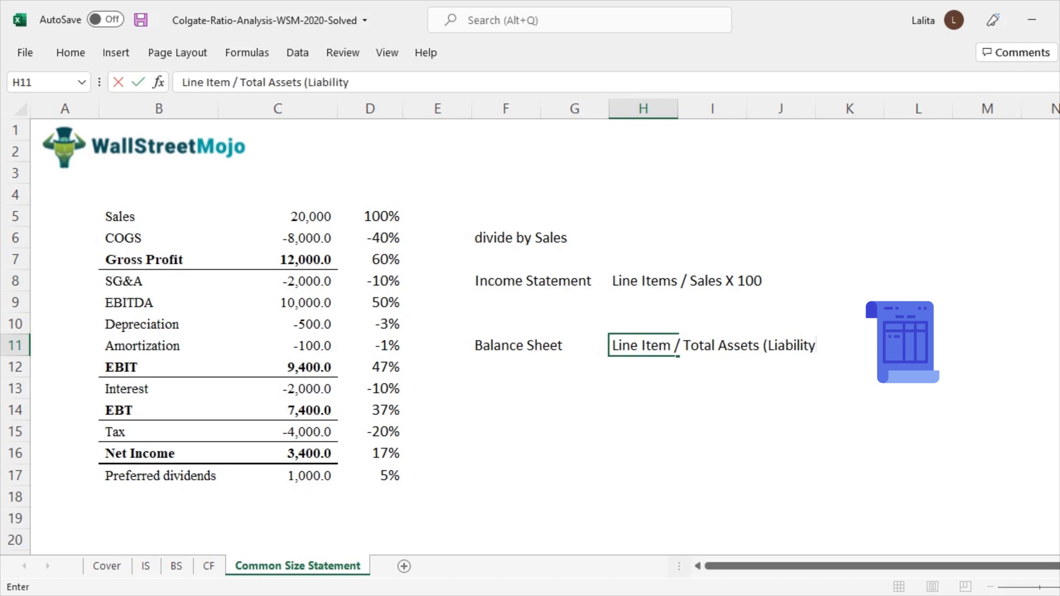
type(")")
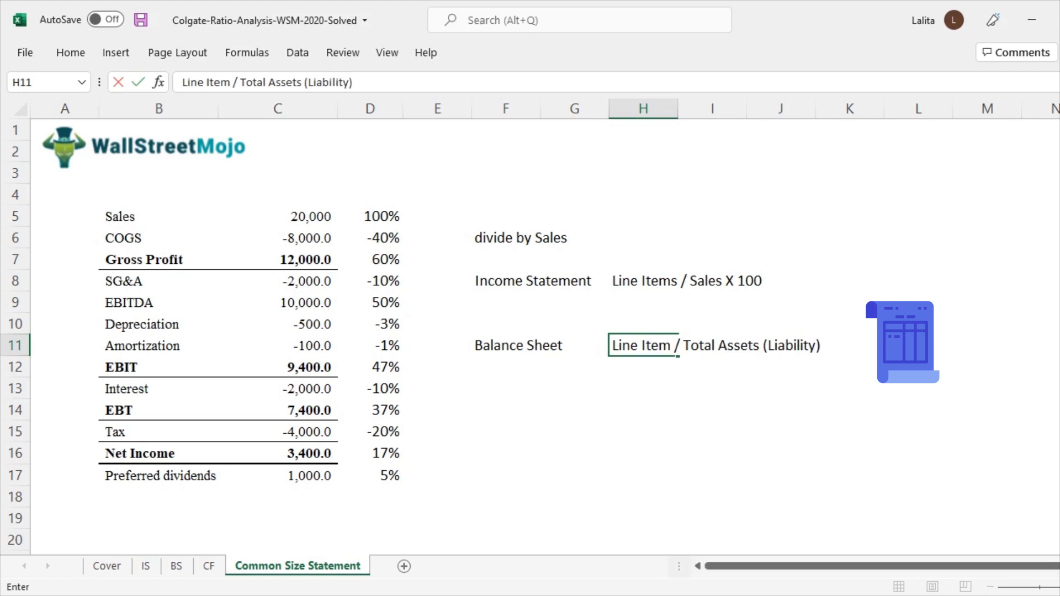
key("enter")
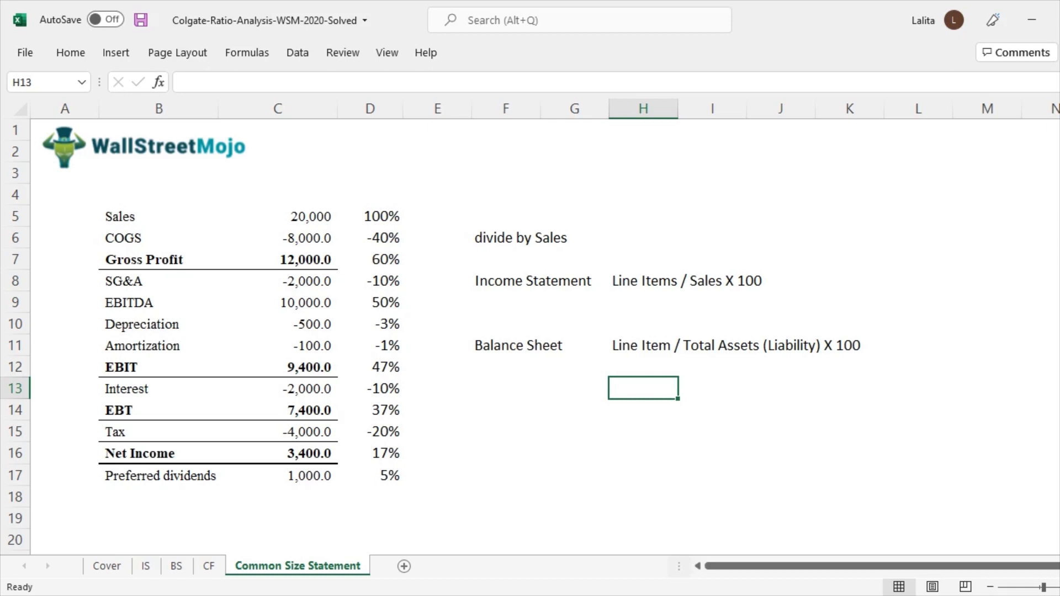
left_click(145, 566)
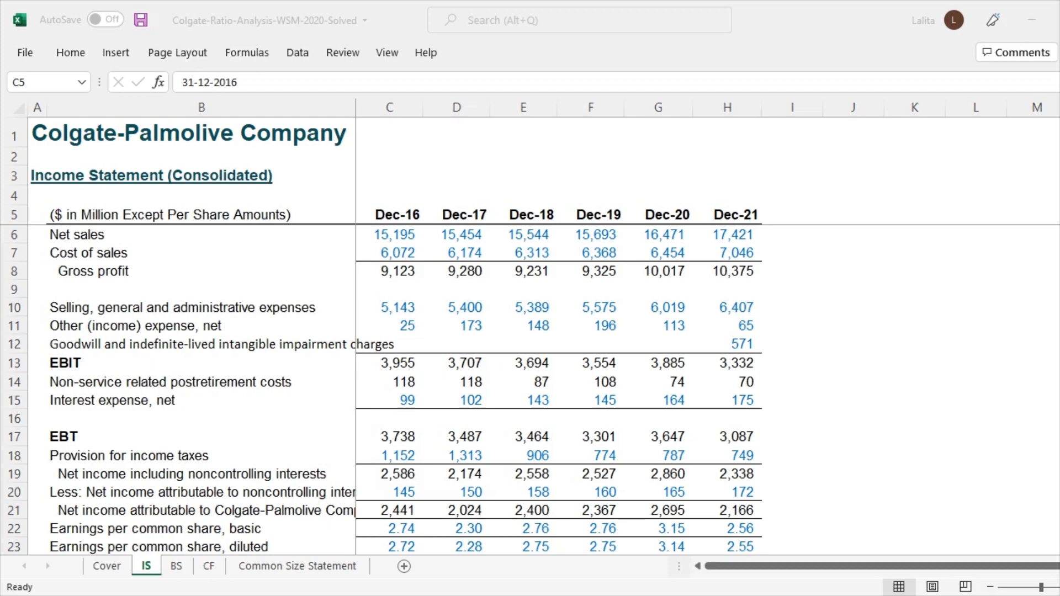
left_click(389, 214)
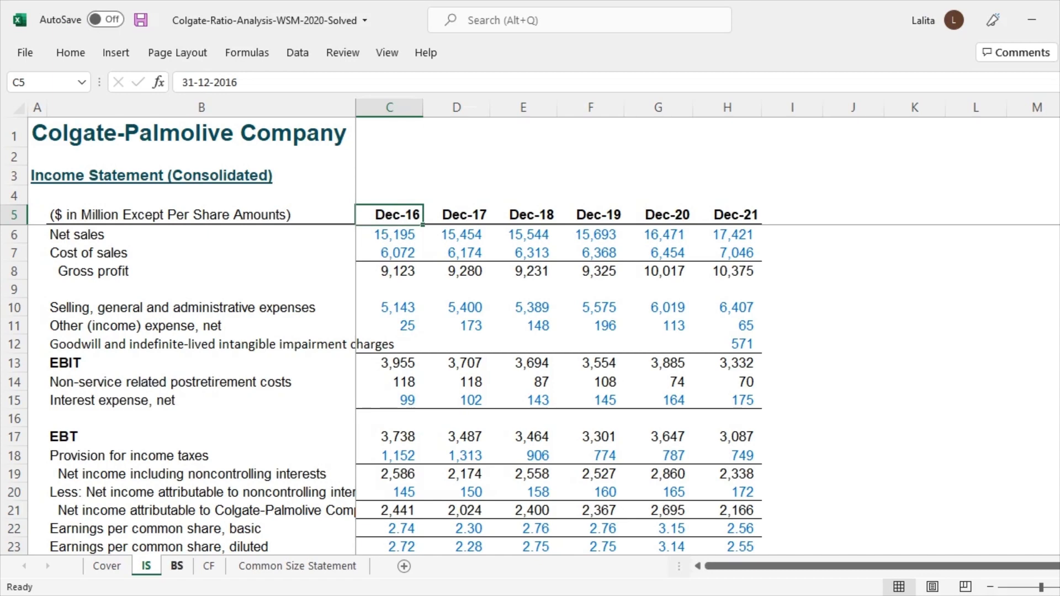
left_click(177, 566)
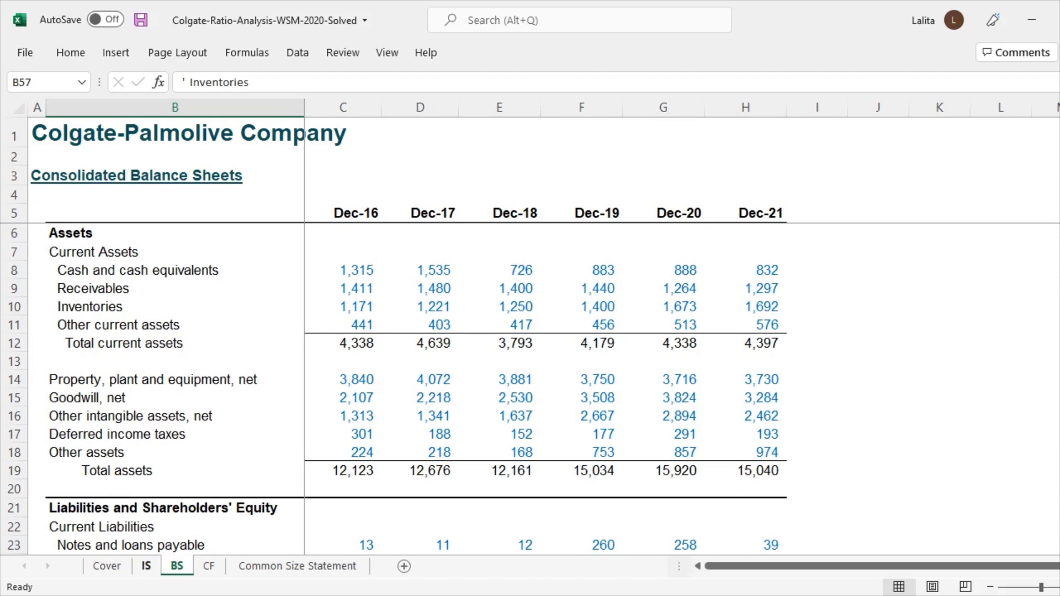
left_click(145, 566)
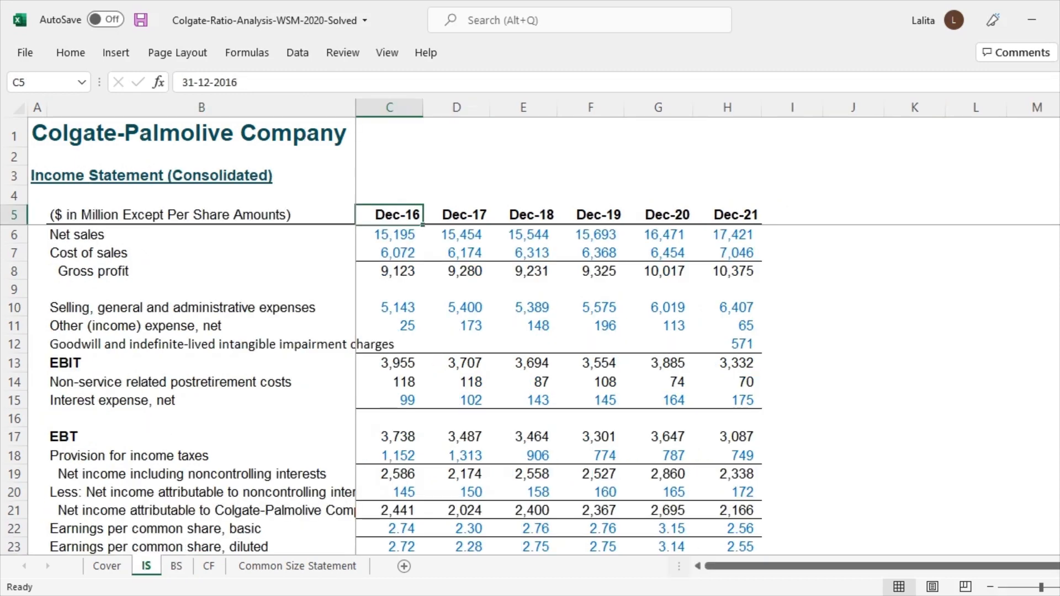
left_click(727, 234)
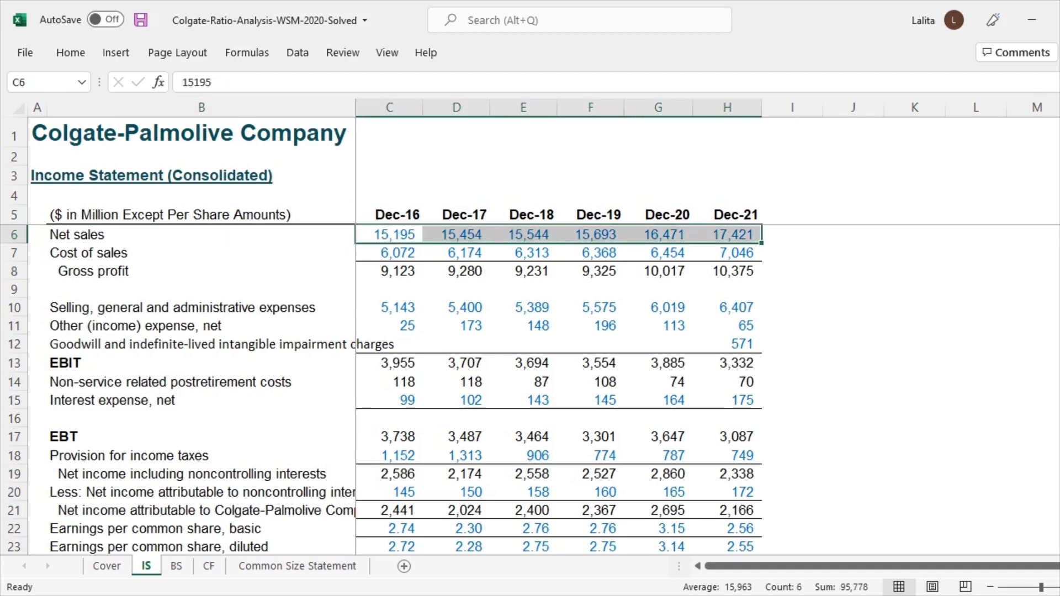
scroll("down", 3)
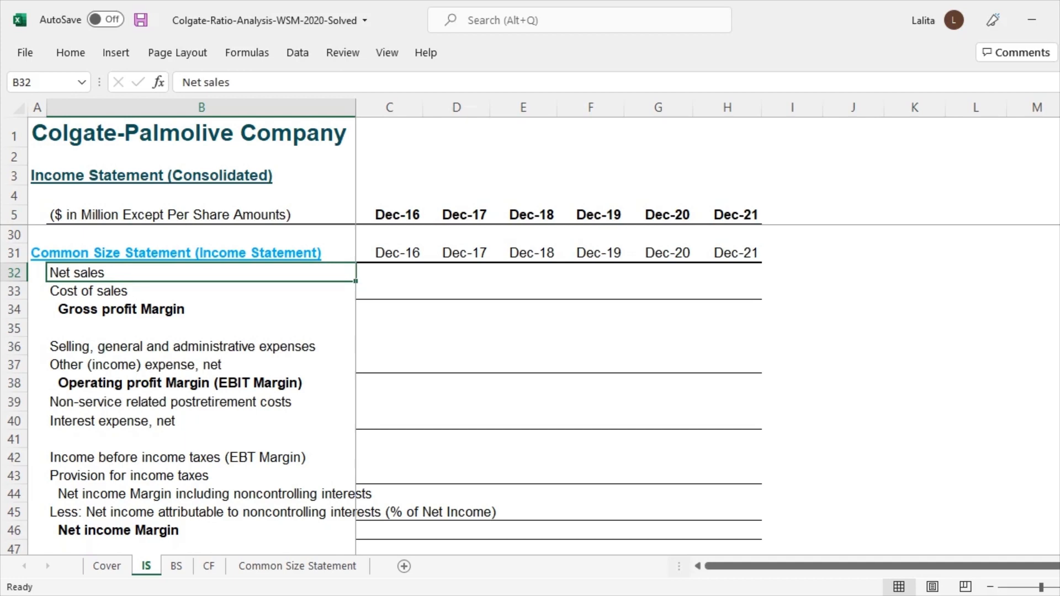
Enter =H6/H$6 and =H7/H$6, then paste the formula across C32:H47
left_click(726, 272)
type("=")
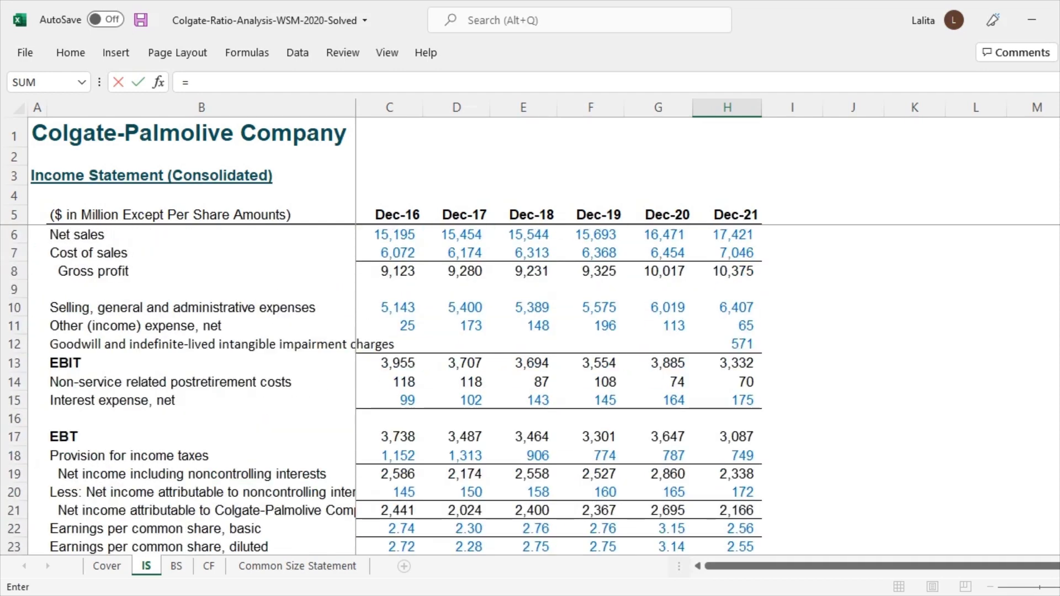
left_click(726, 235)
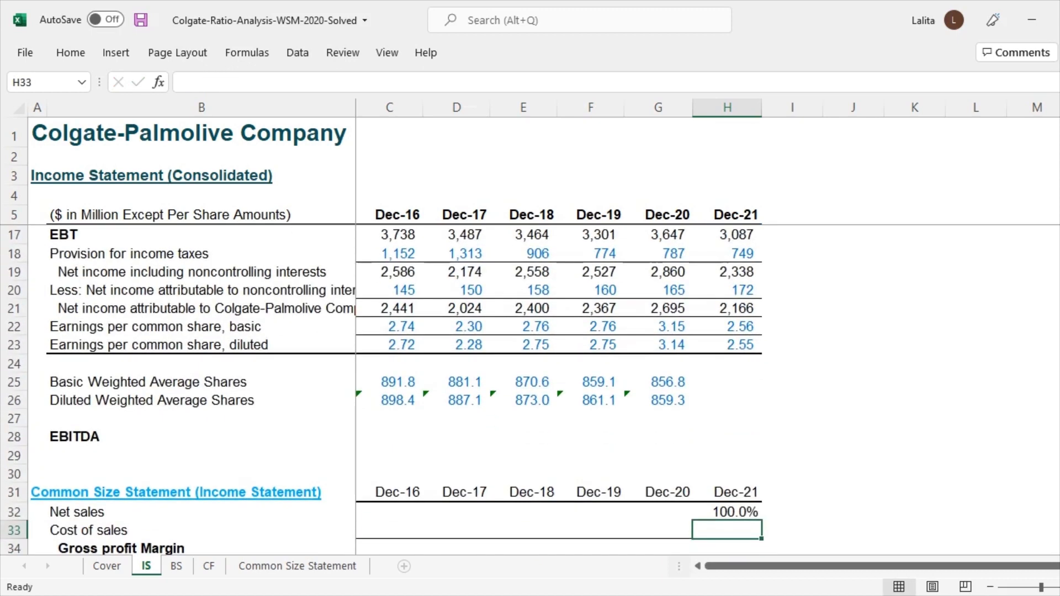
scroll("down", 3)
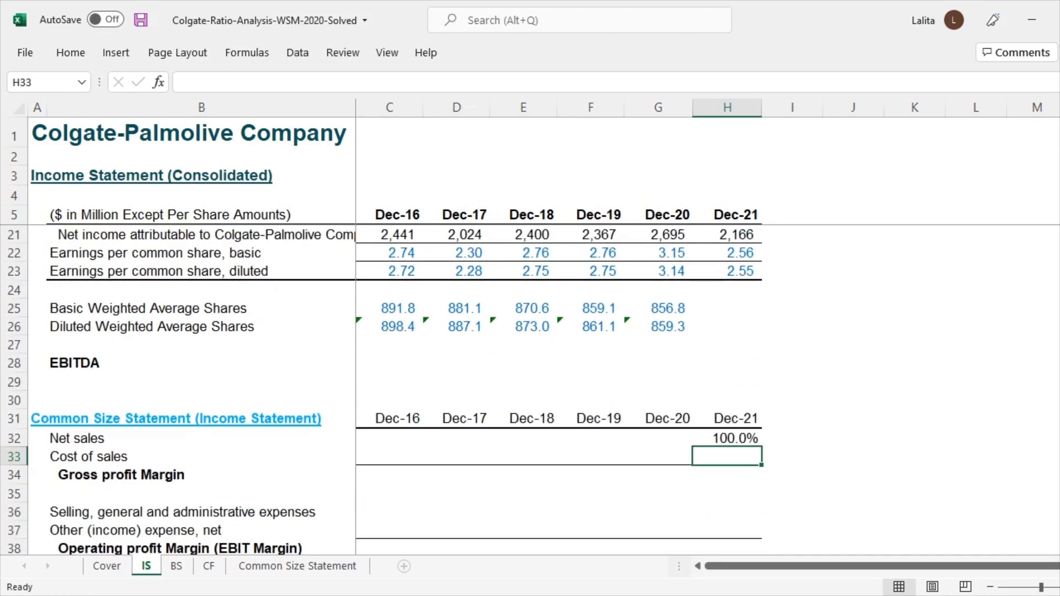
type("=")
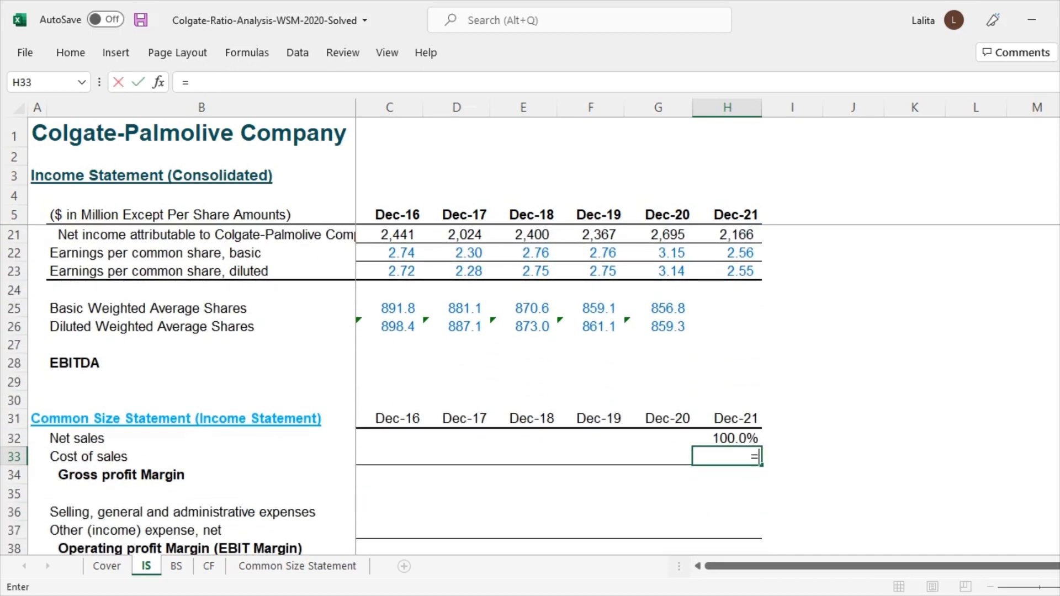
scroll("up", 3)
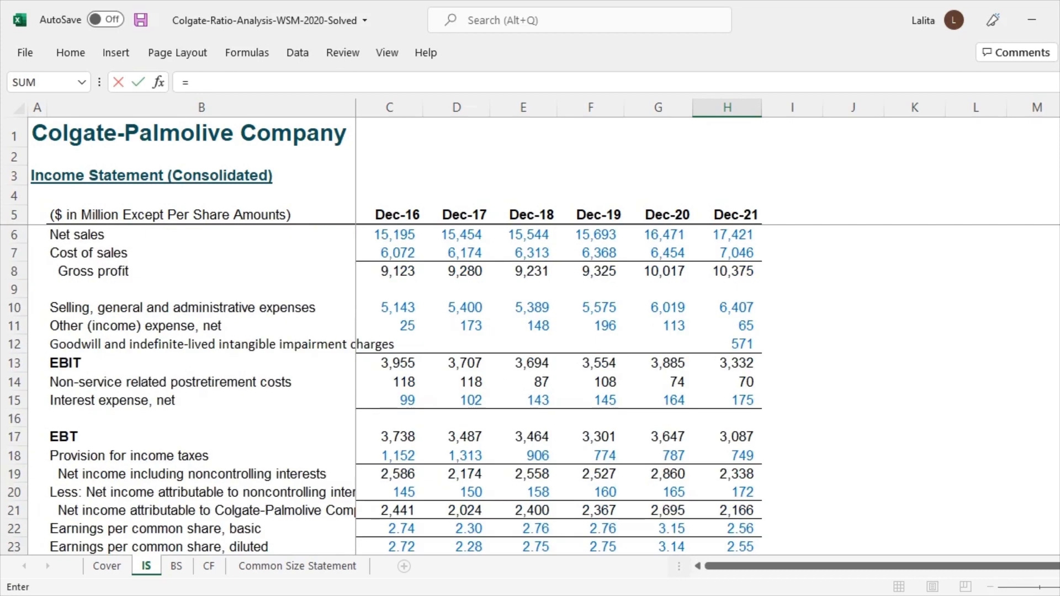
left_click(726, 252)
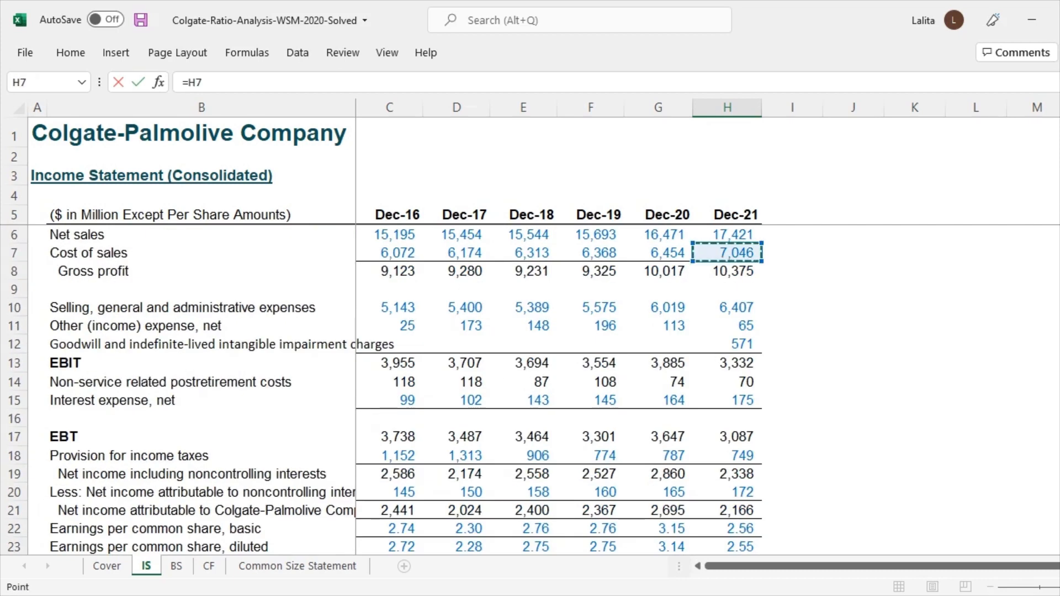
left_click(726, 235)
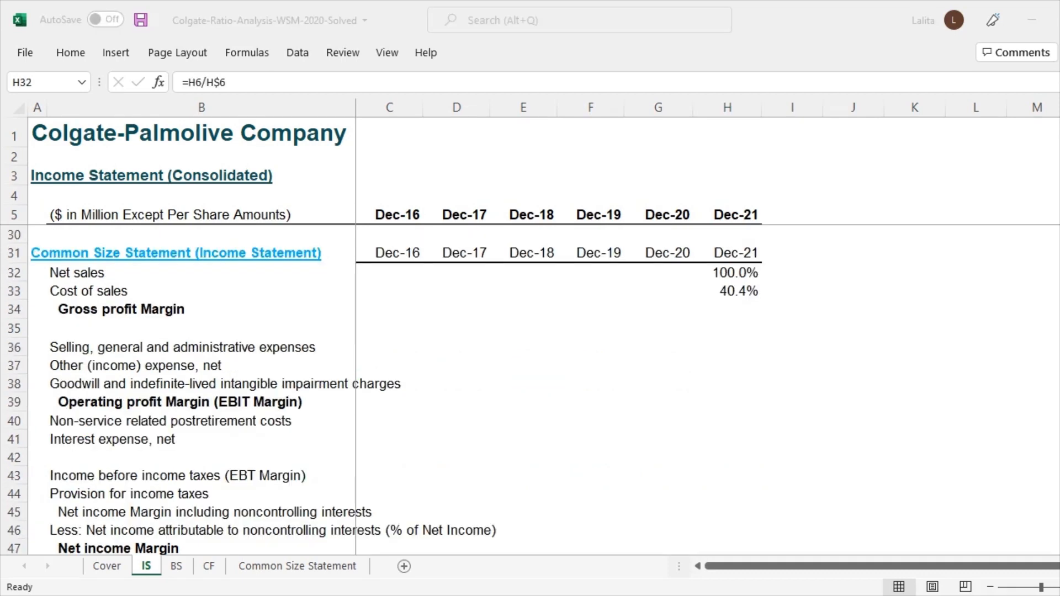
left_click(457, 272)
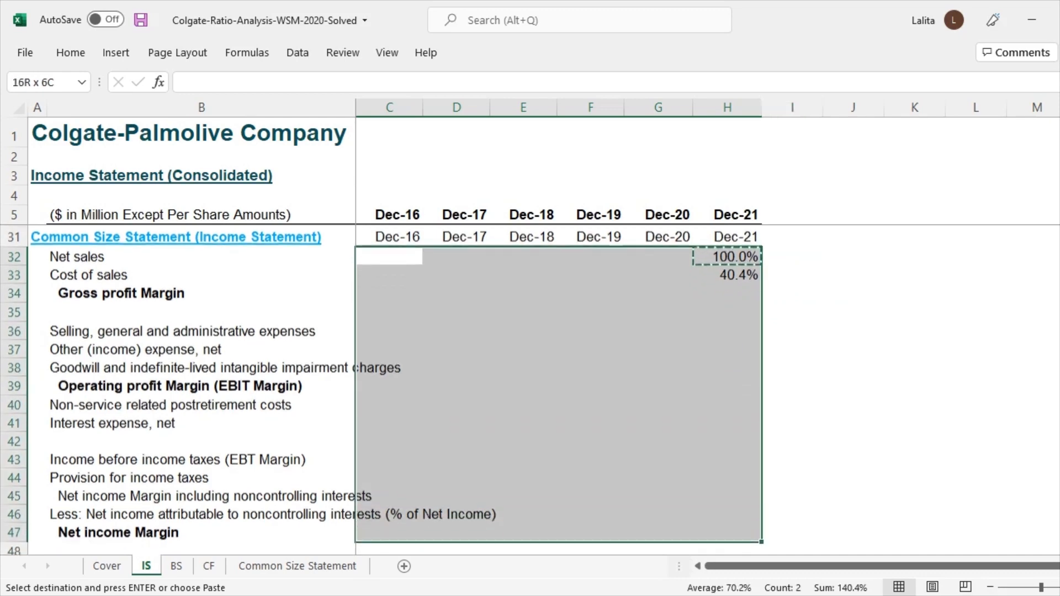
key("ctrl+v")
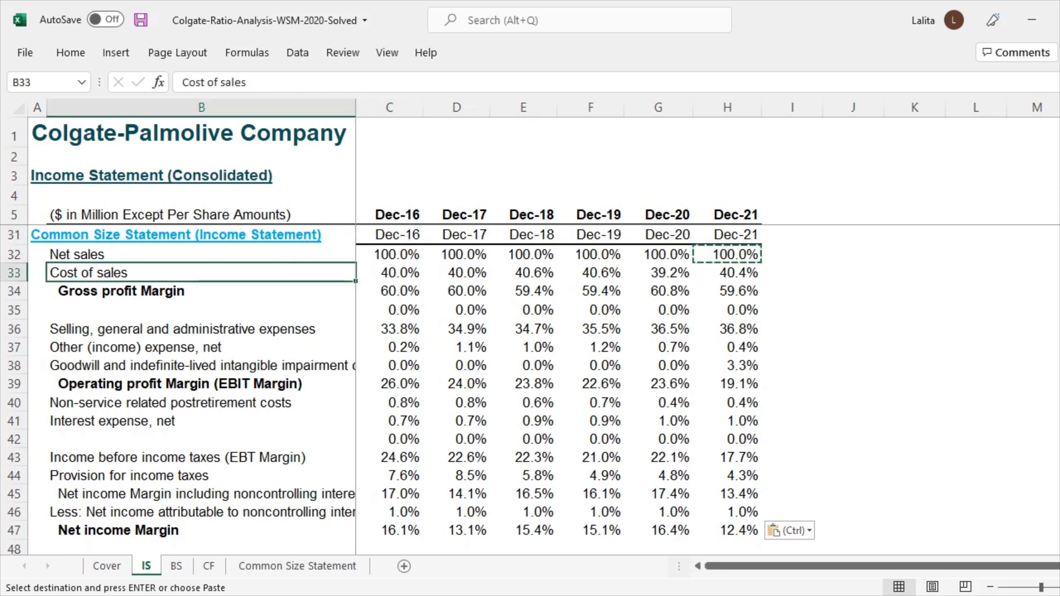
left_click(389, 272)
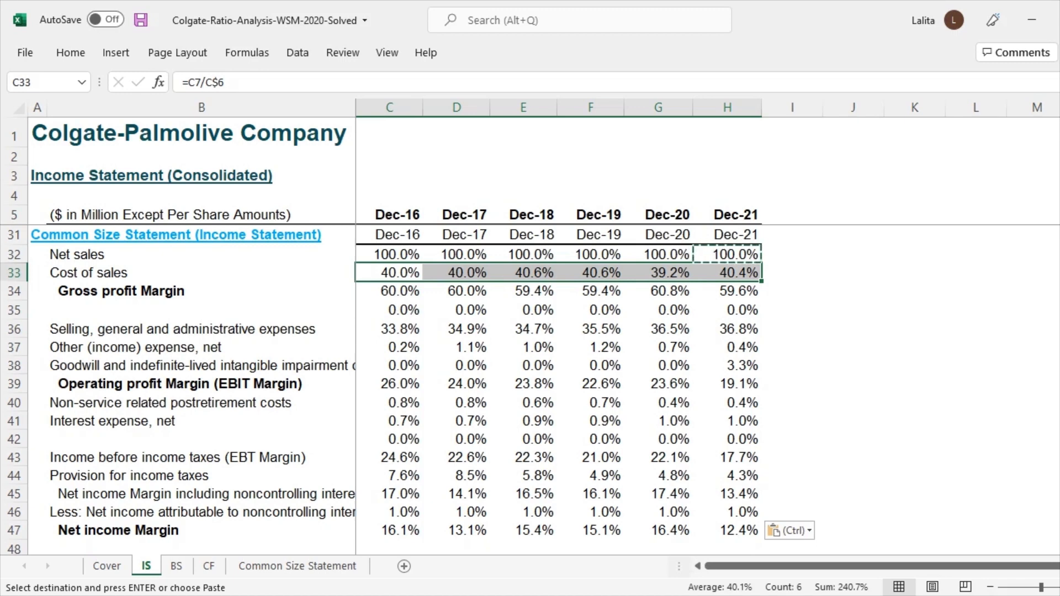
left_click(388, 383)
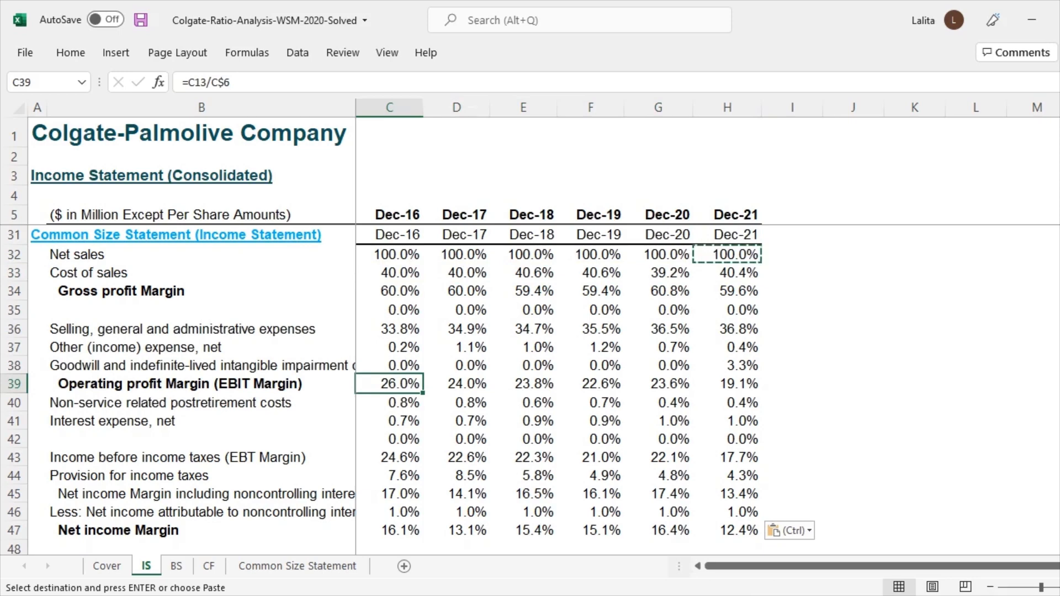
left_click(727, 383)
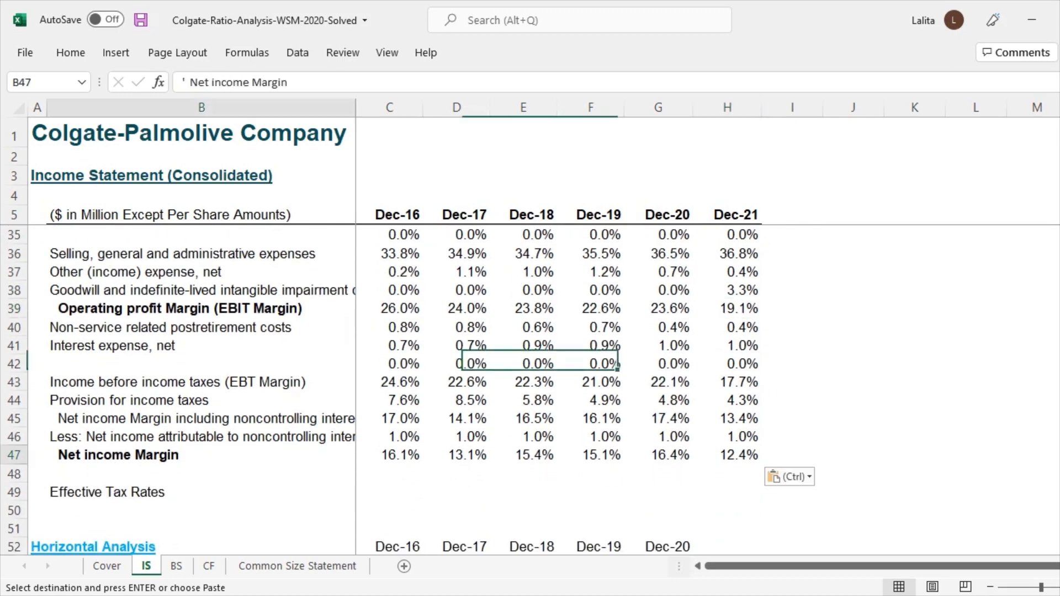
left_click(389, 454)
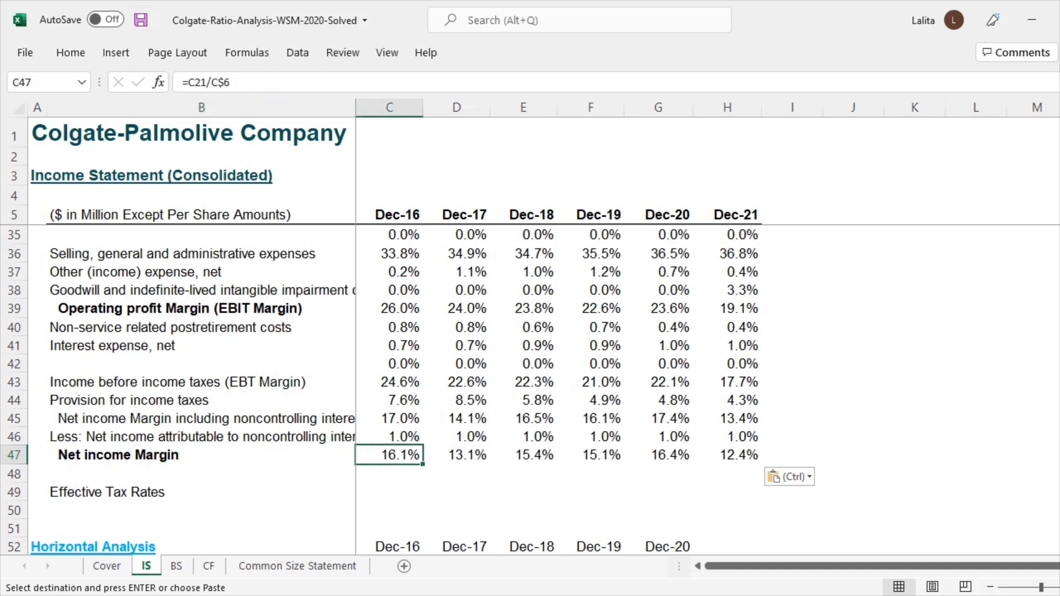
left_click(727, 454)
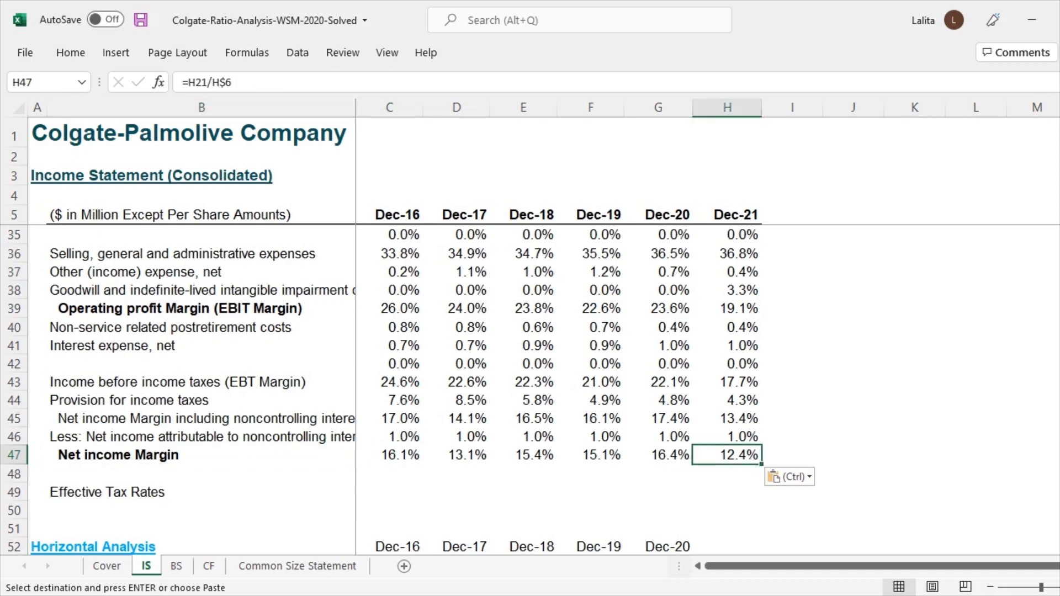
scroll("up", 3)
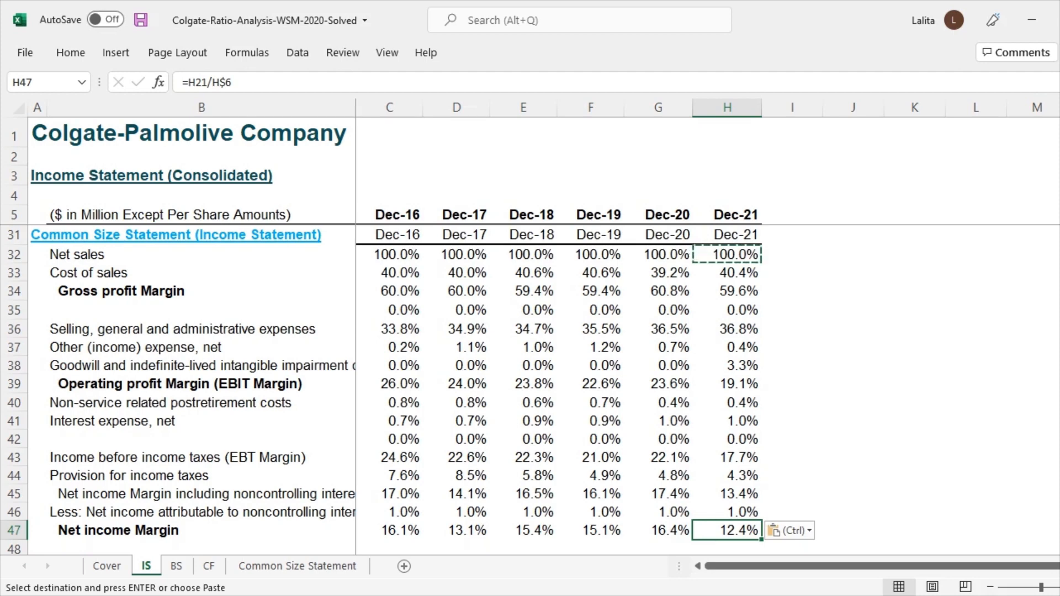
Review the IS common-size results, then switch to the BS consolidated balance sheet
scroll("up", 3)
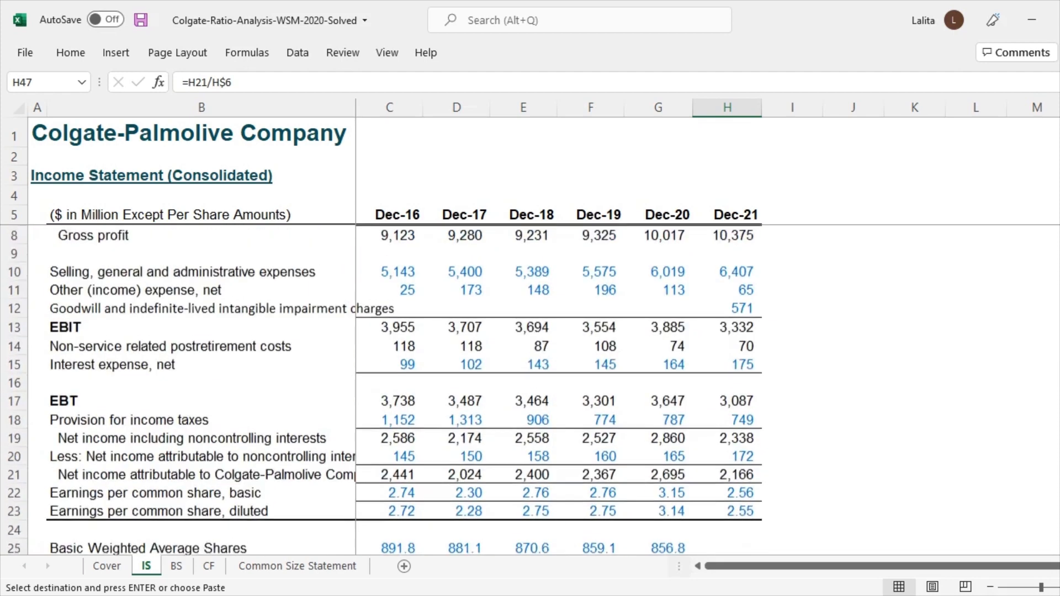
scroll("up", 3)
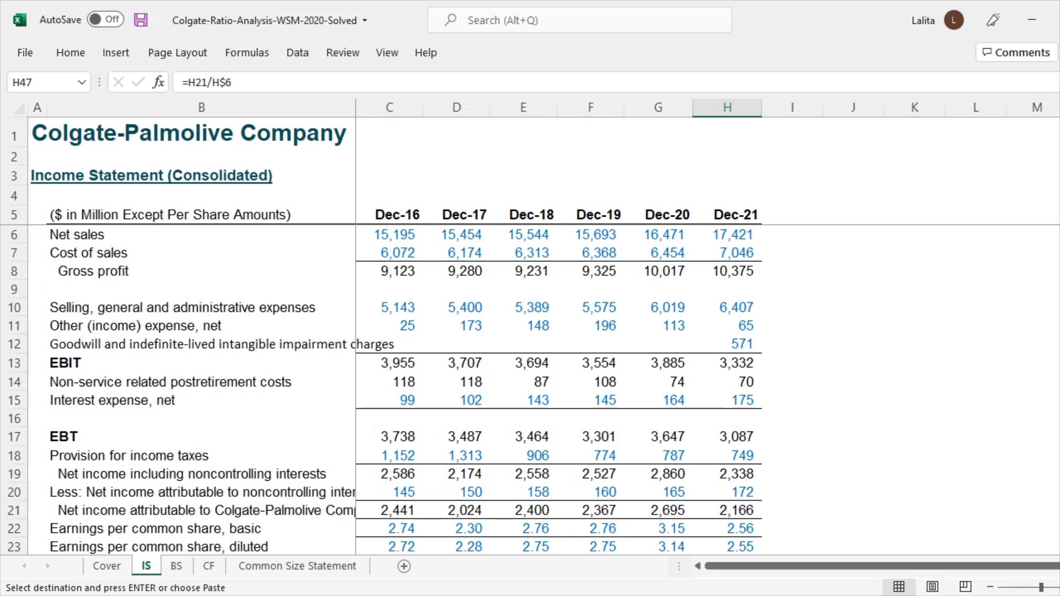
scroll("down", 3)
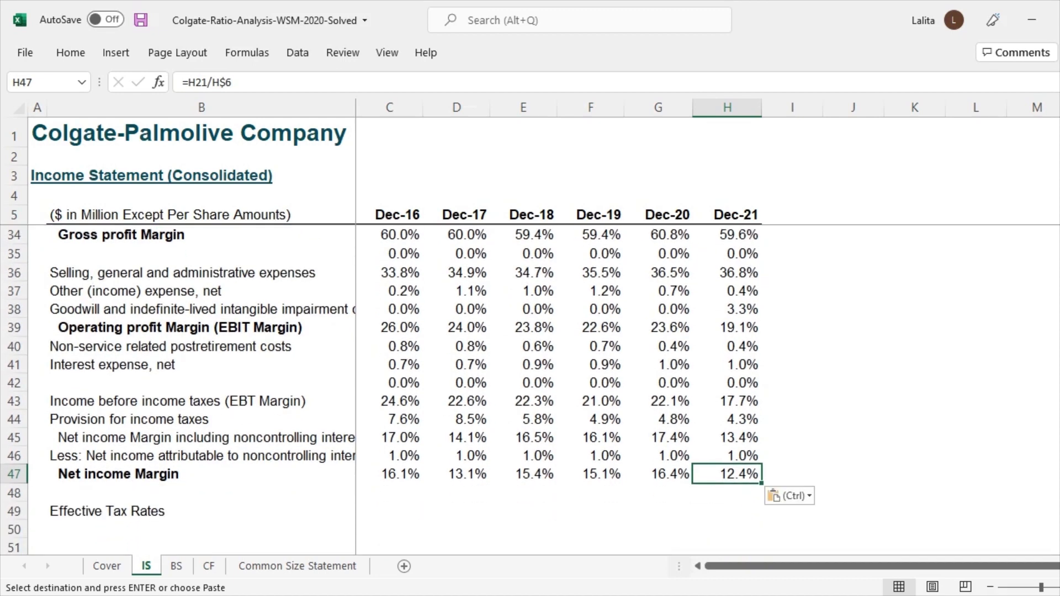
scroll("up", 3)
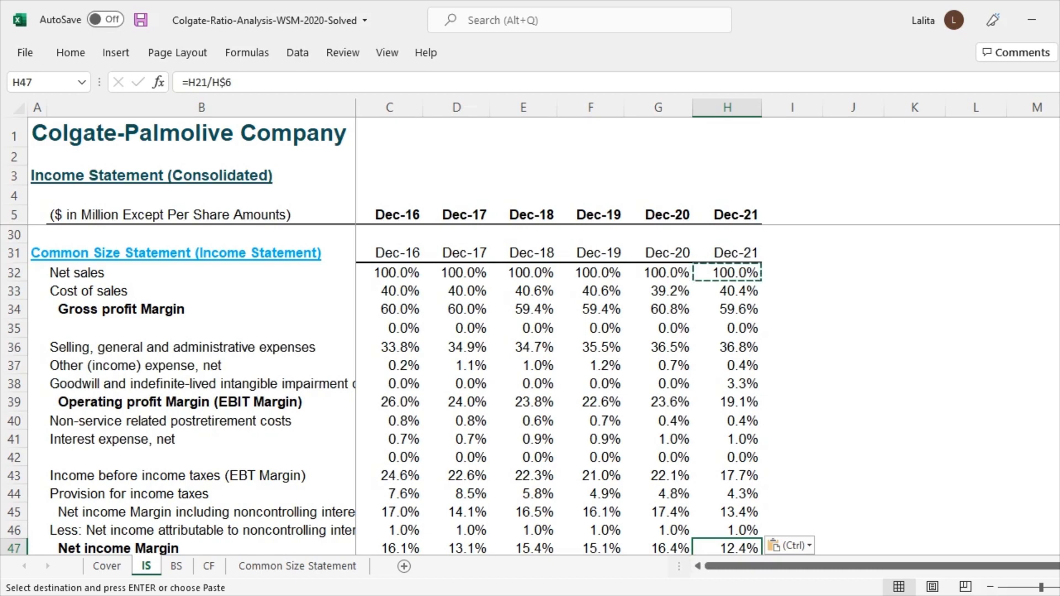
left_click(177, 566)
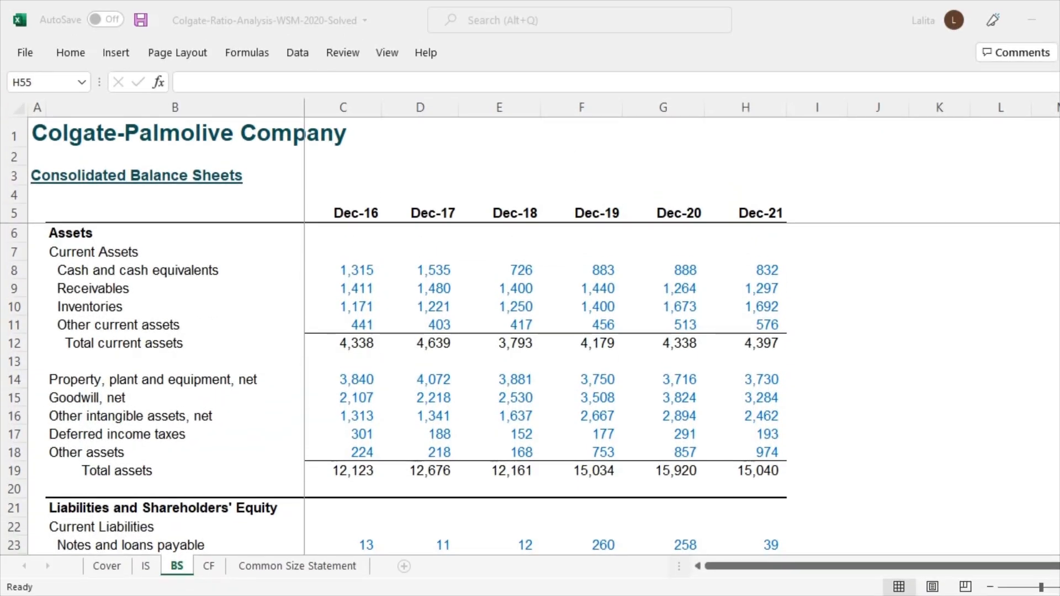
Select H55, the Dec-21 cash cell, in the common-size balance sheet section
left_click(744, 108)
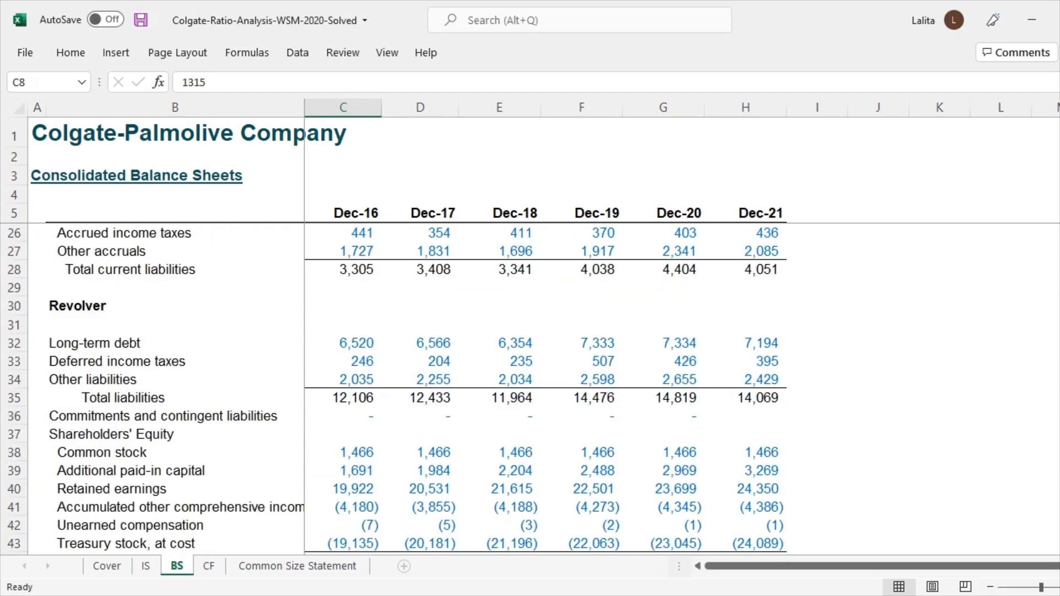
scroll("down", 3)
type("=")
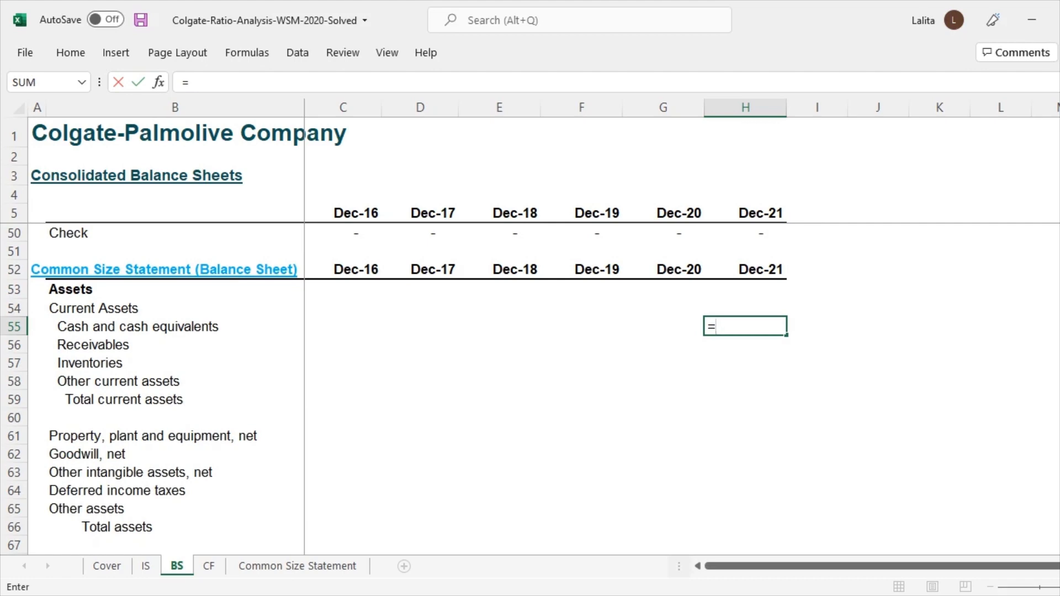
Divide Dec-21 cash H8 by total assets H$19 and paste over C55:H94
scroll("up", 3)
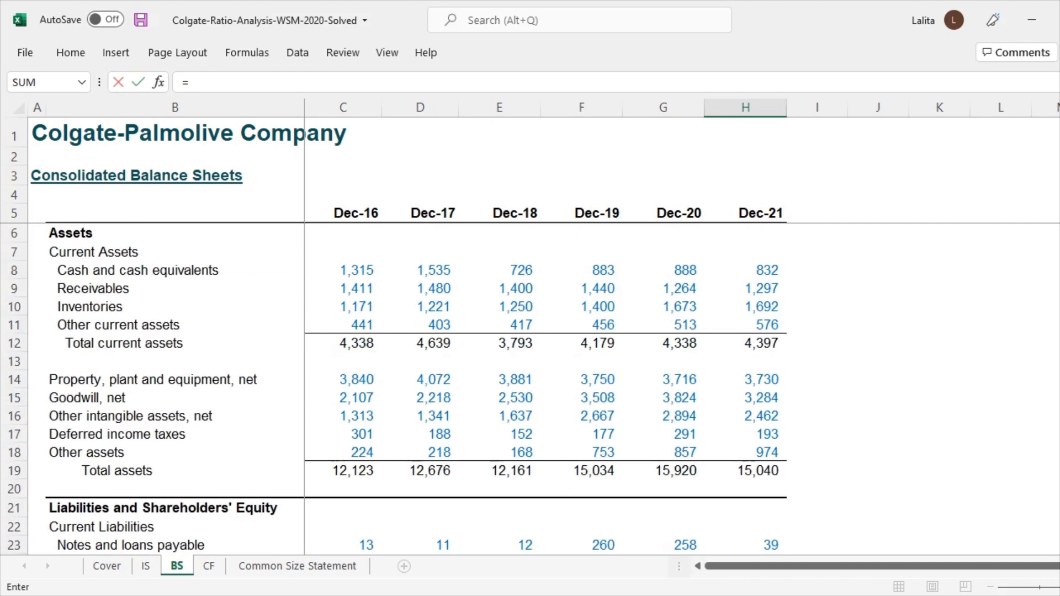
left_click(744, 270)
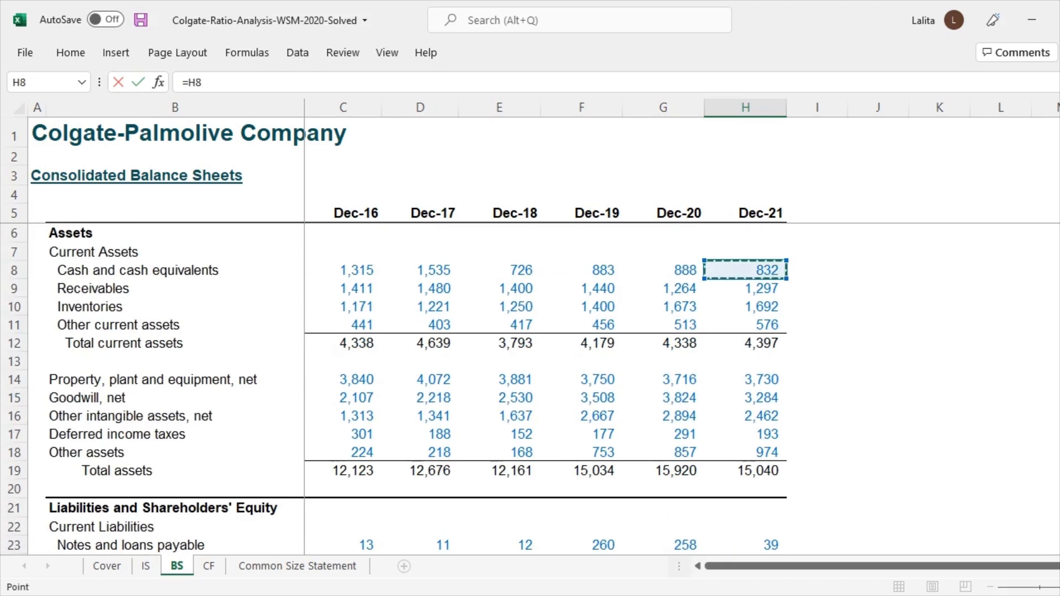
type("/H19")
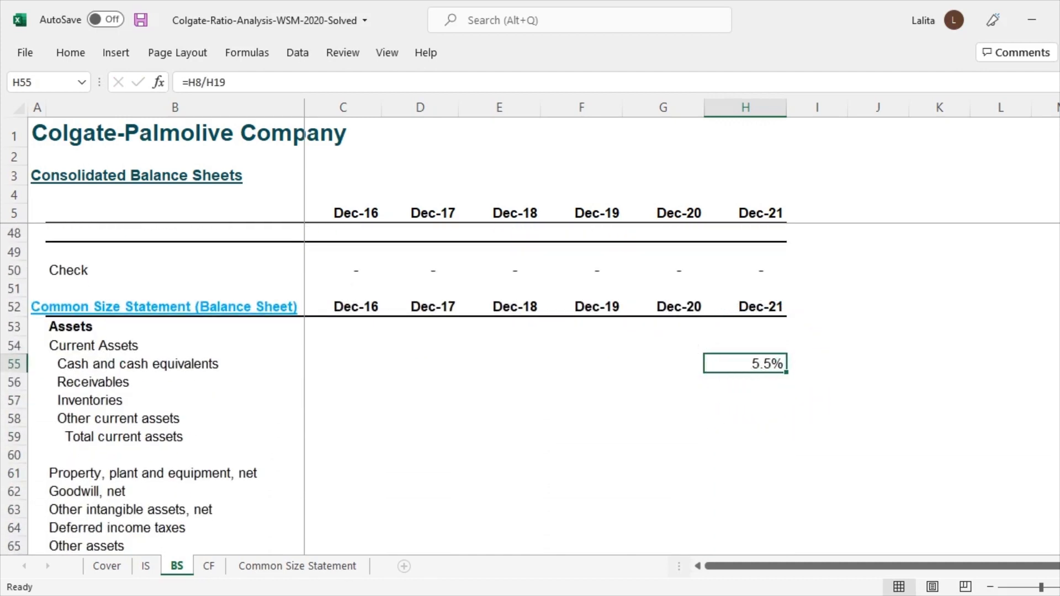
type("=")
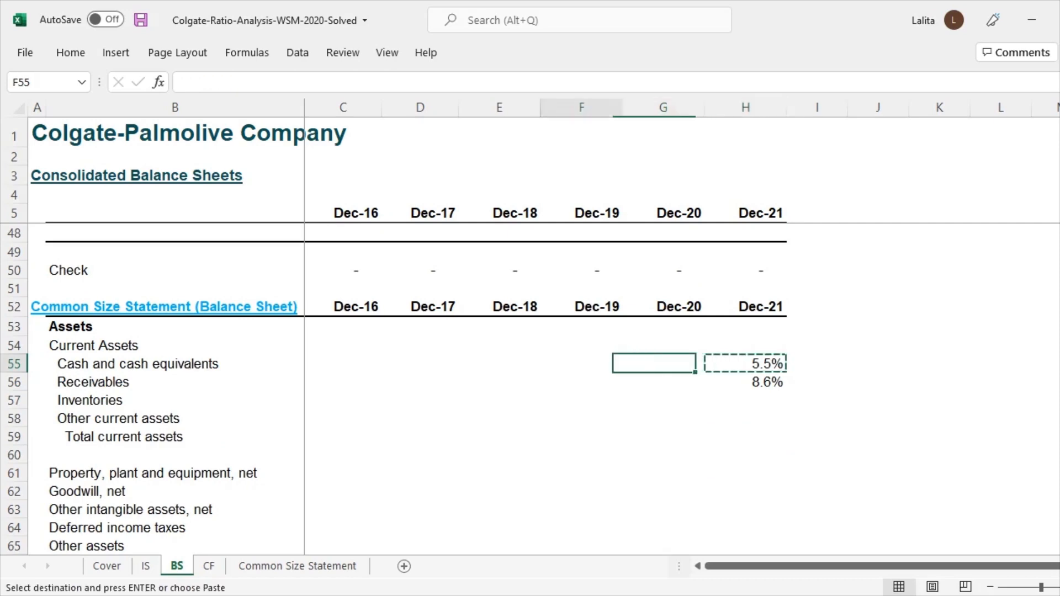
left_click(342, 363)
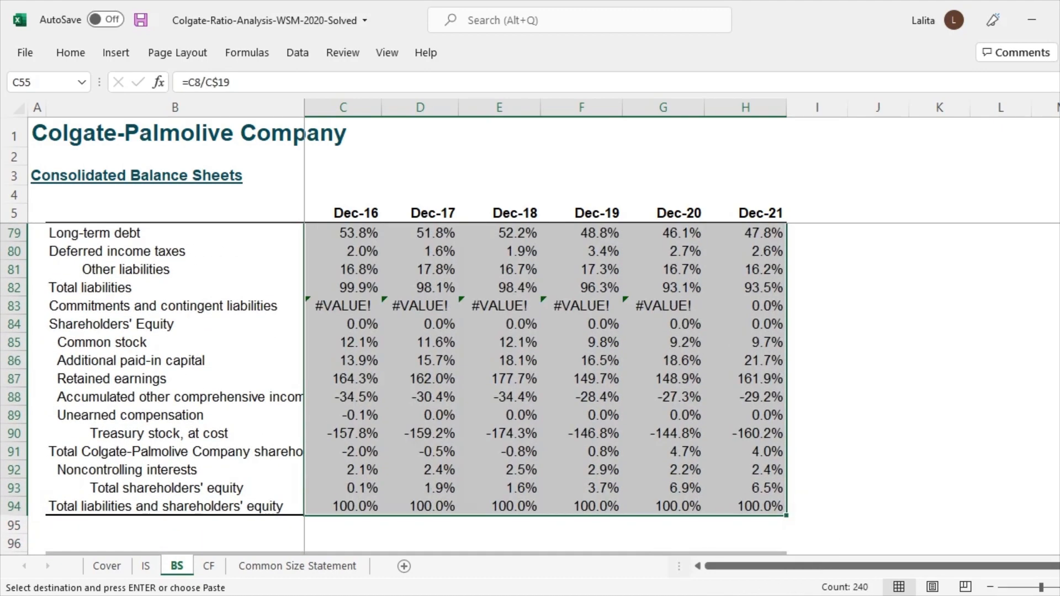
Delete the #VALUE! errors in the commitments and contingent liabilities row C83:H83
scroll("up", 3)
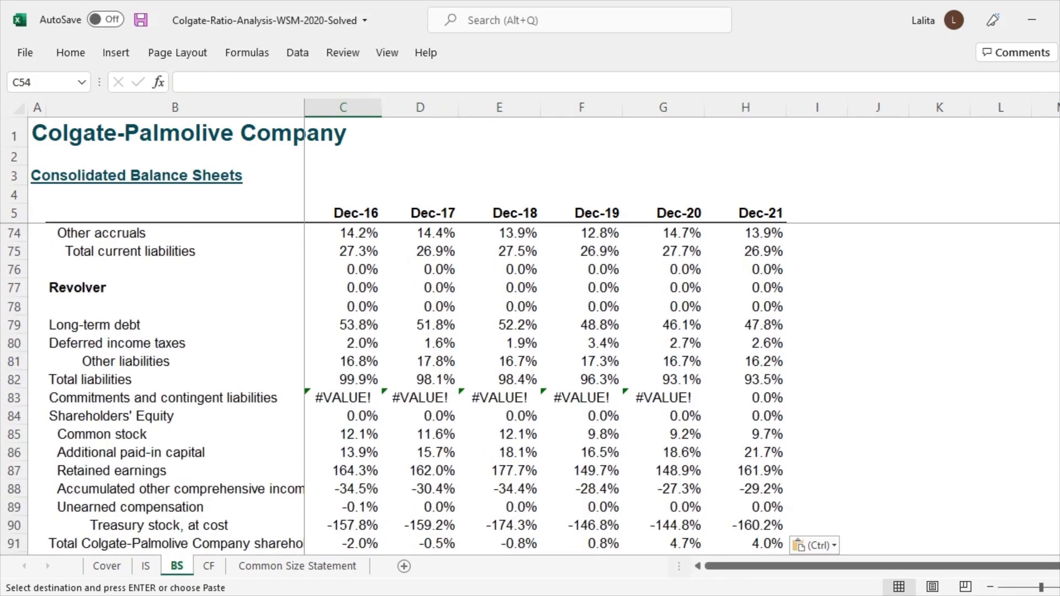
left_click(343, 398)
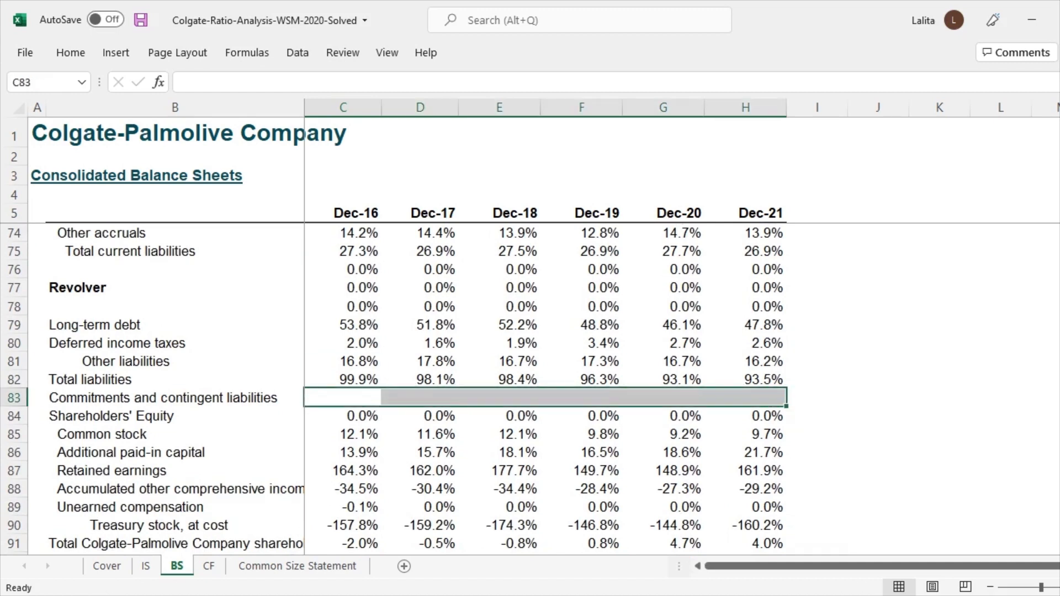
scroll("up", 3)
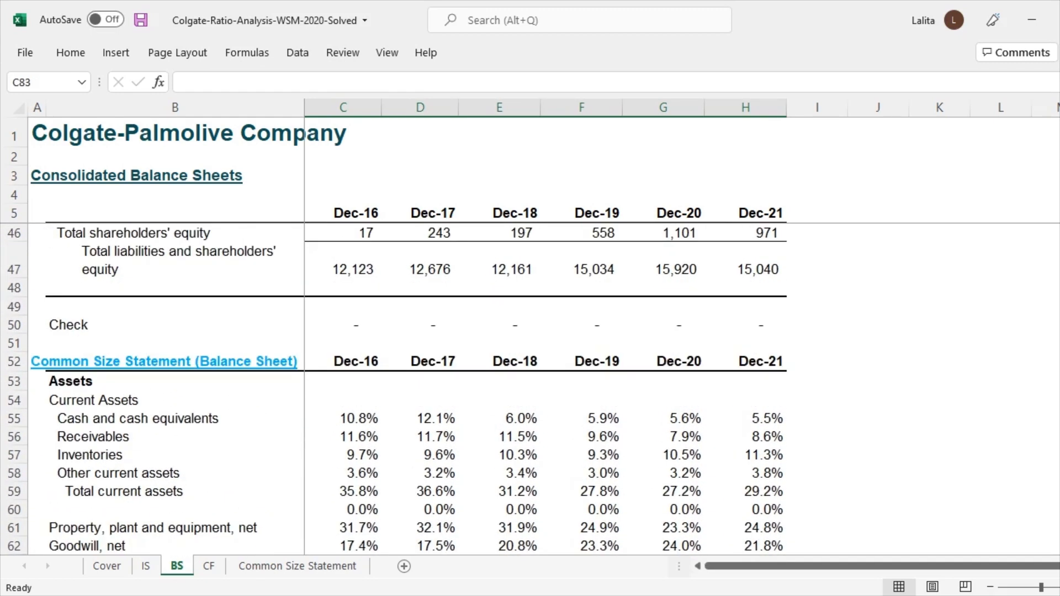
scroll("down", 3)
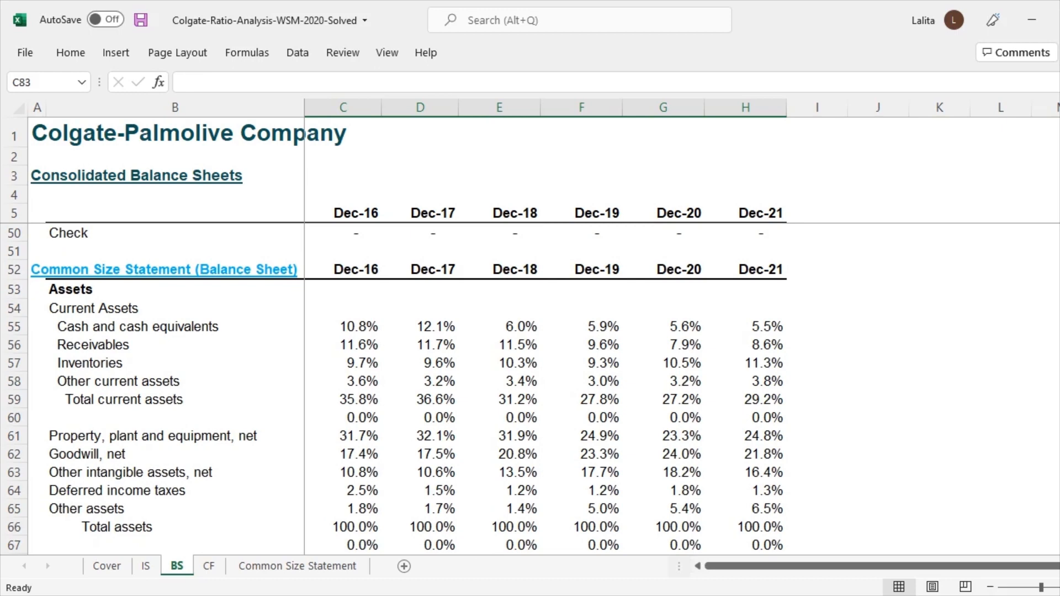
left_click(343, 326)
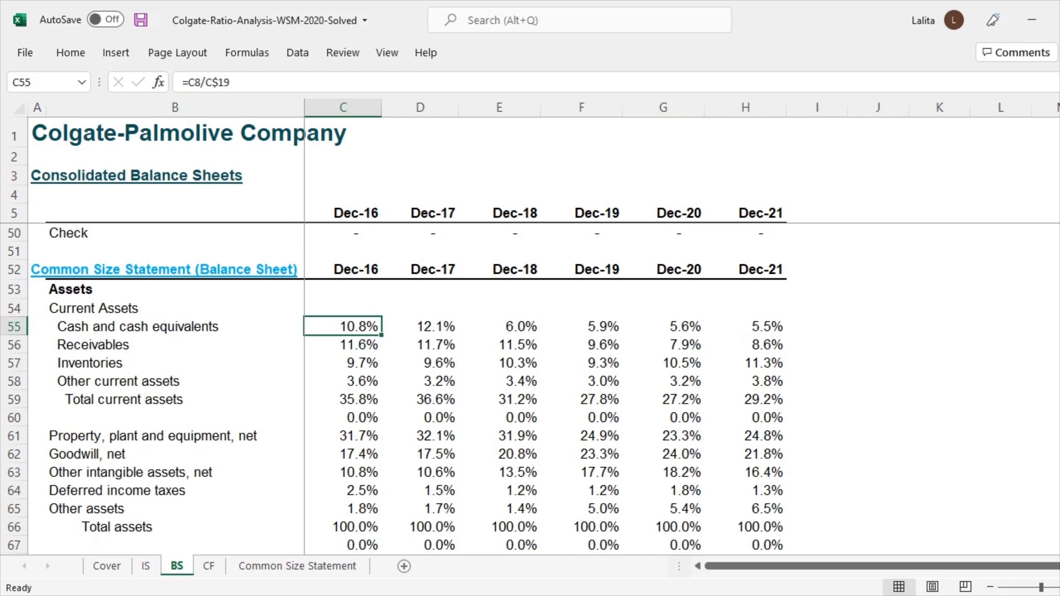
left_click(419, 326)
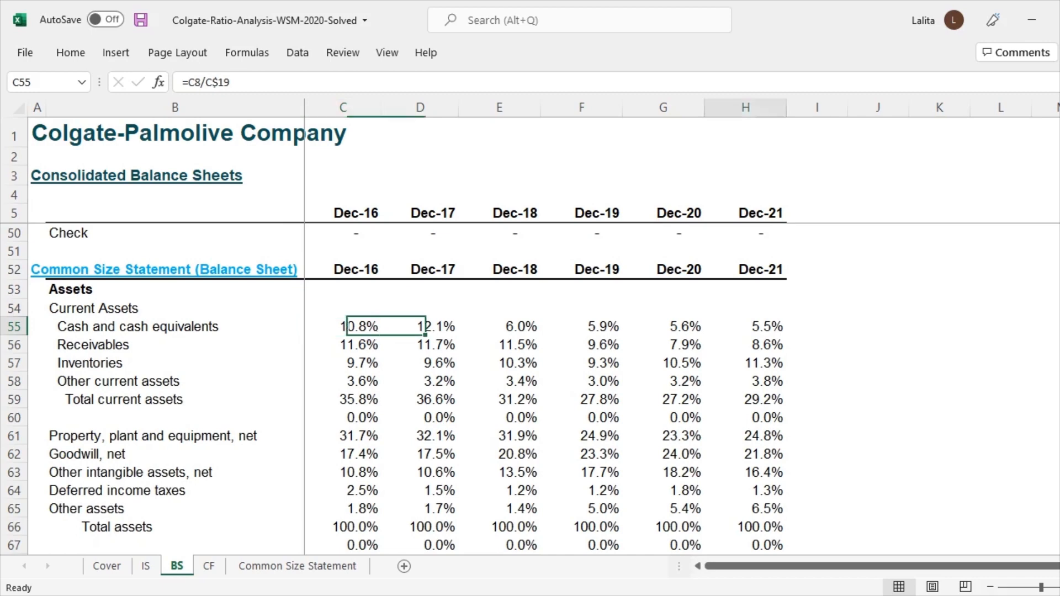
left_click(745, 326)
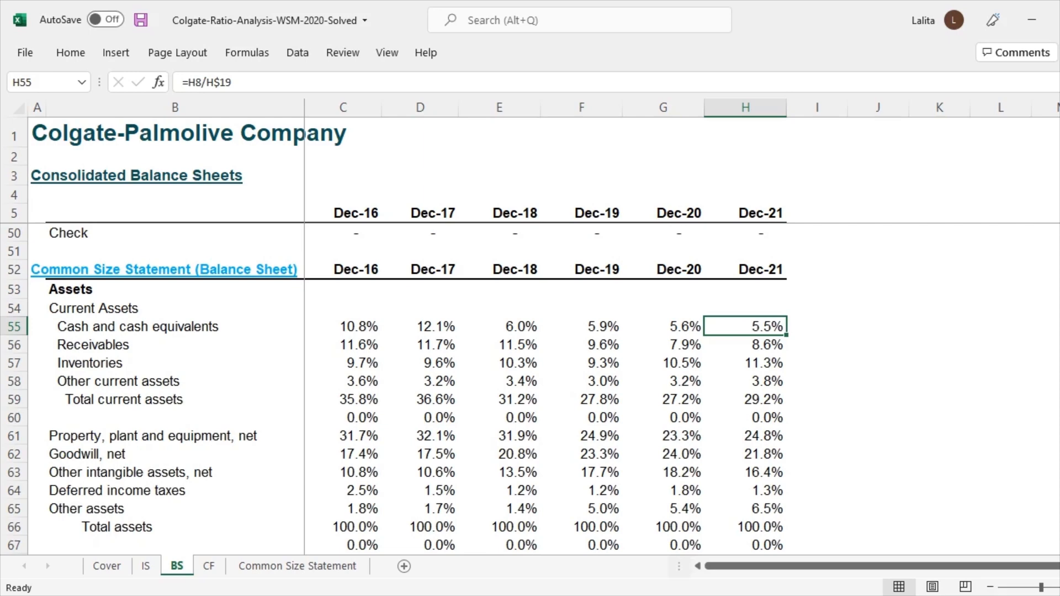
scroll("down", 3)
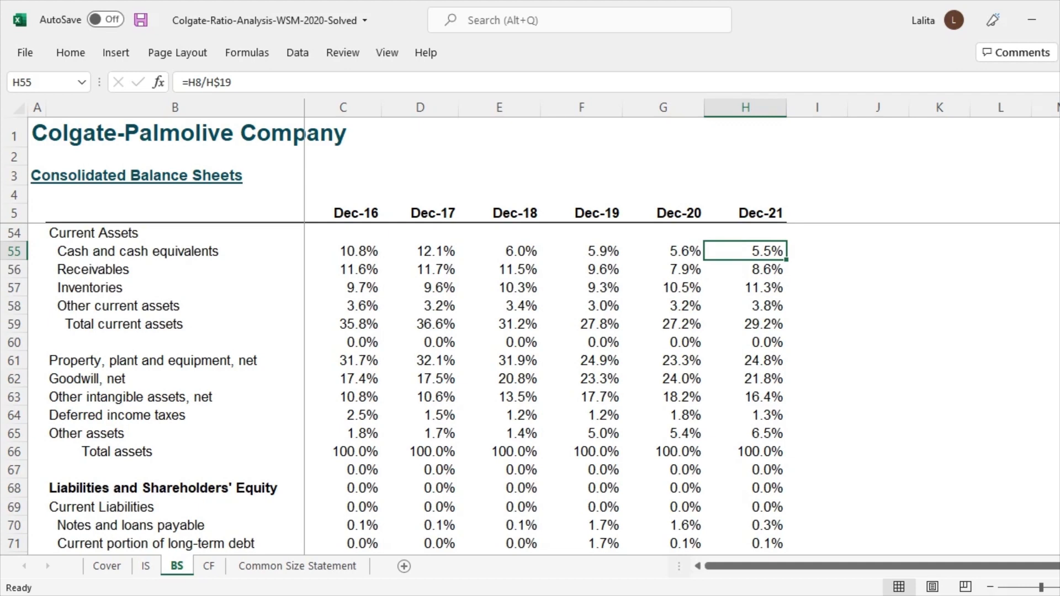
left_click(343, 360)
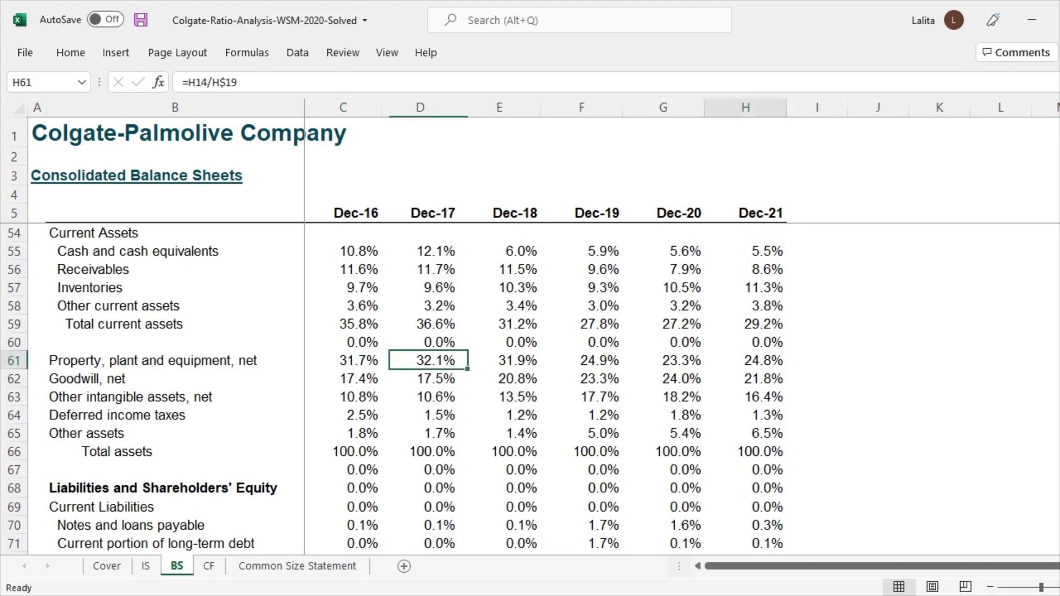
left_click(759, 359)
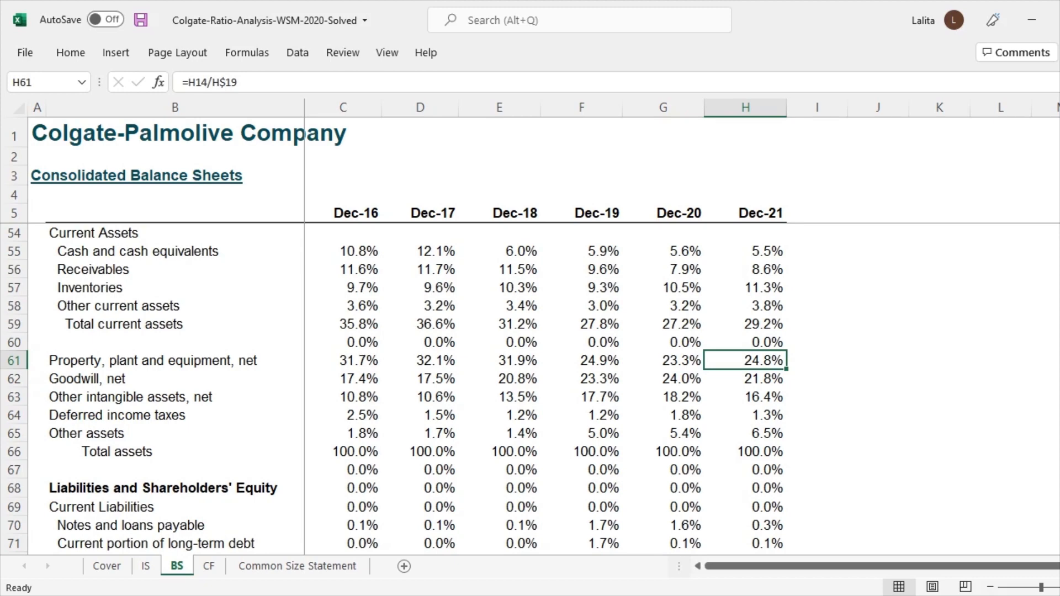
scroll("down", 3)
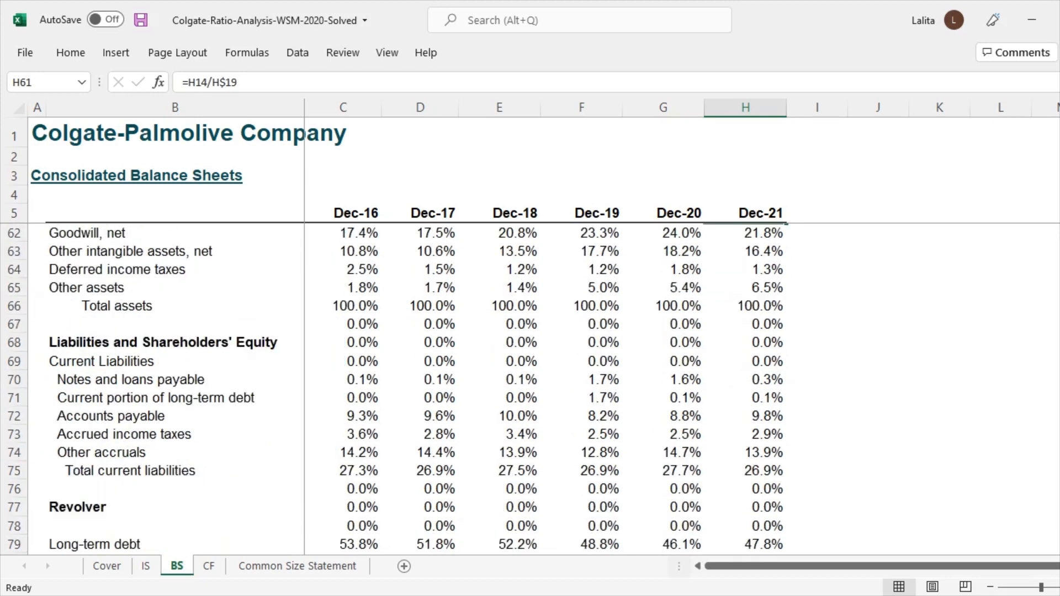
scroll("down", 3)
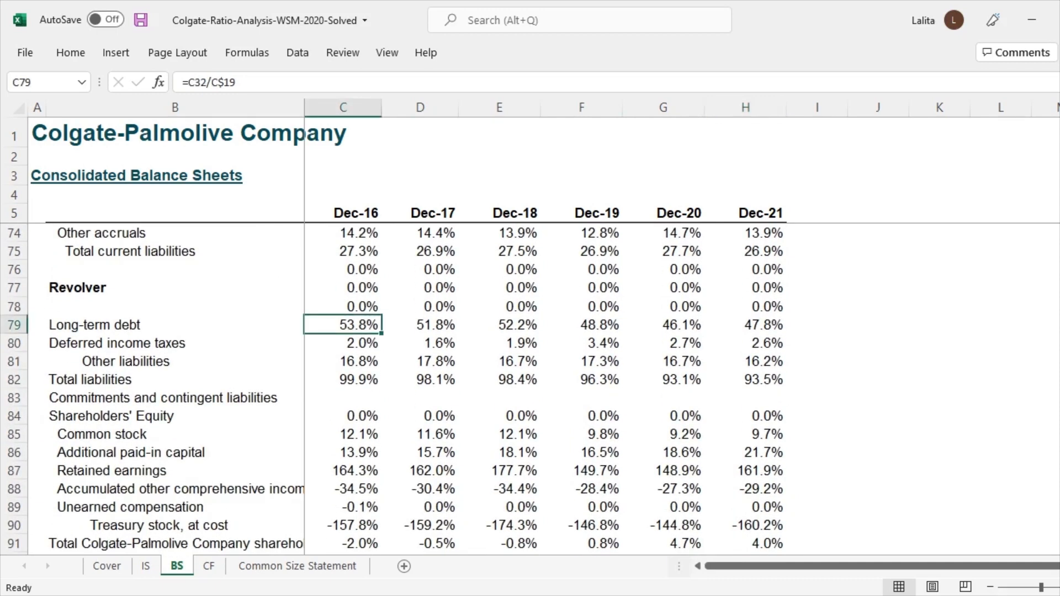
left_click(761, 325)
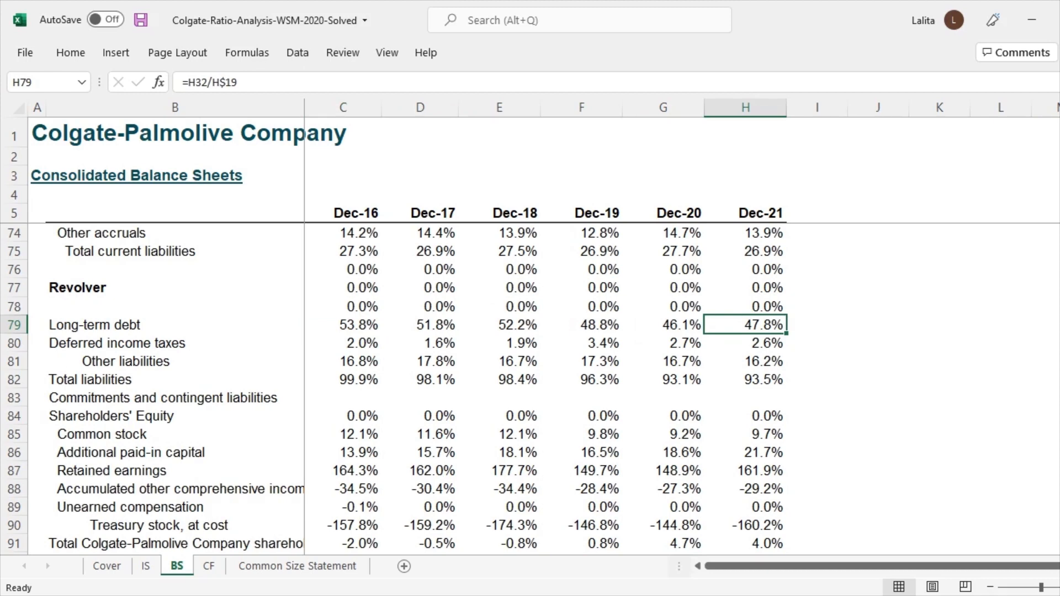
scroll("up", 3)
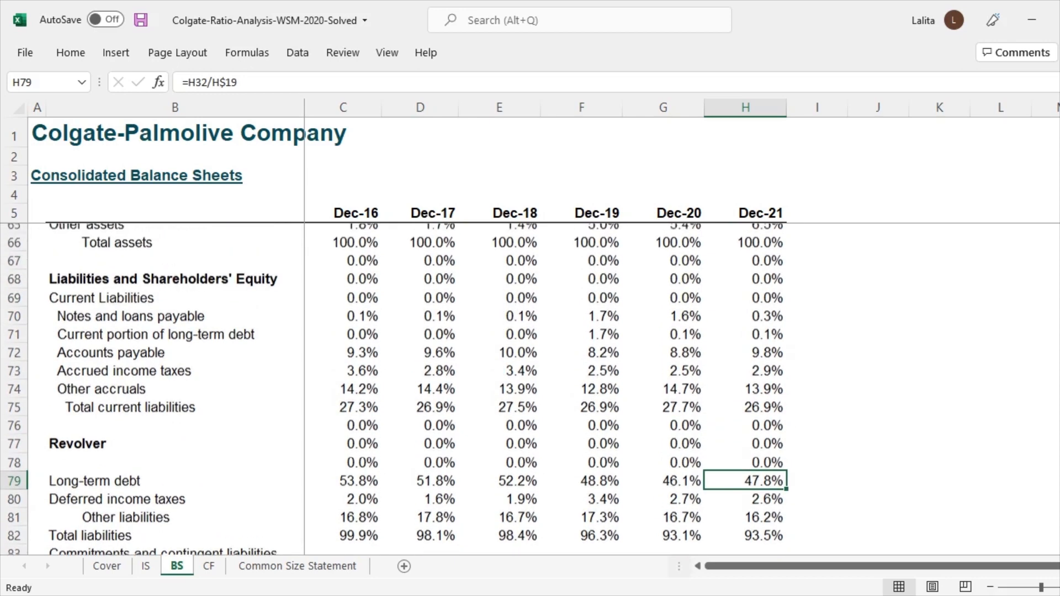
scroll("up", 3)
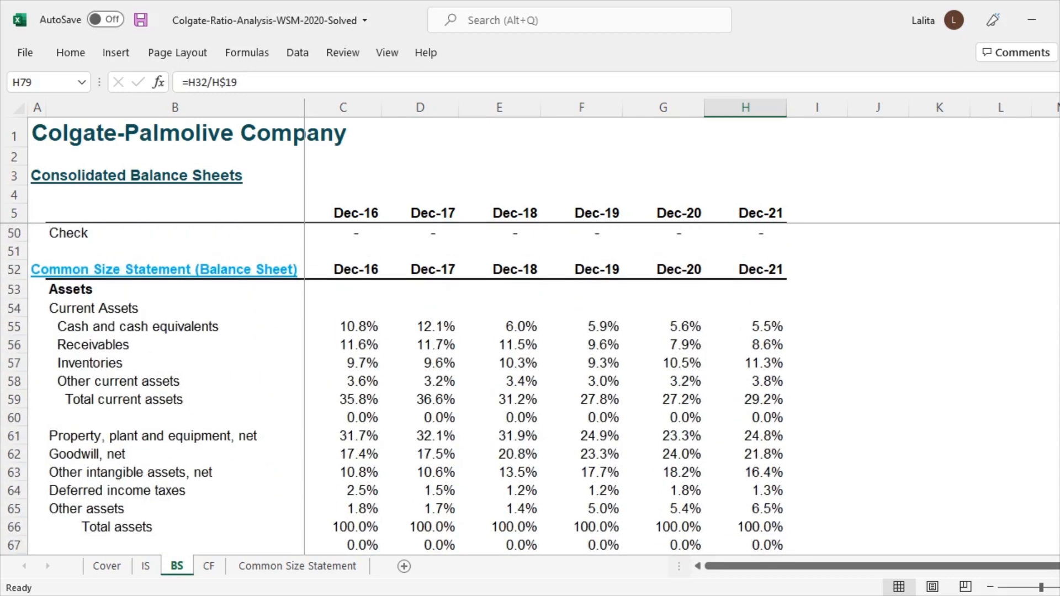
scroll("up", 3)
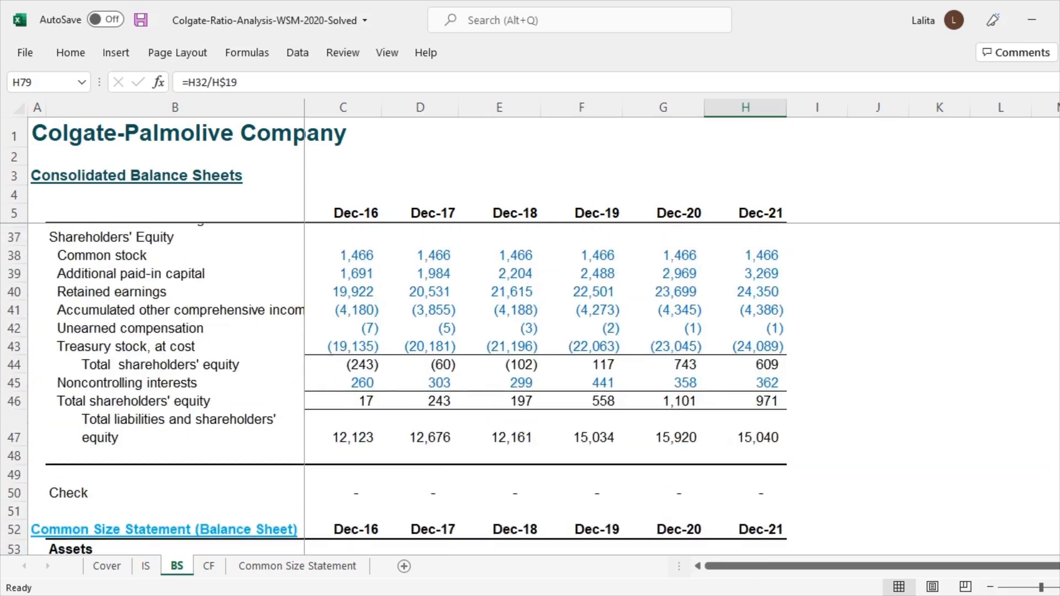
scroll("up", 3)
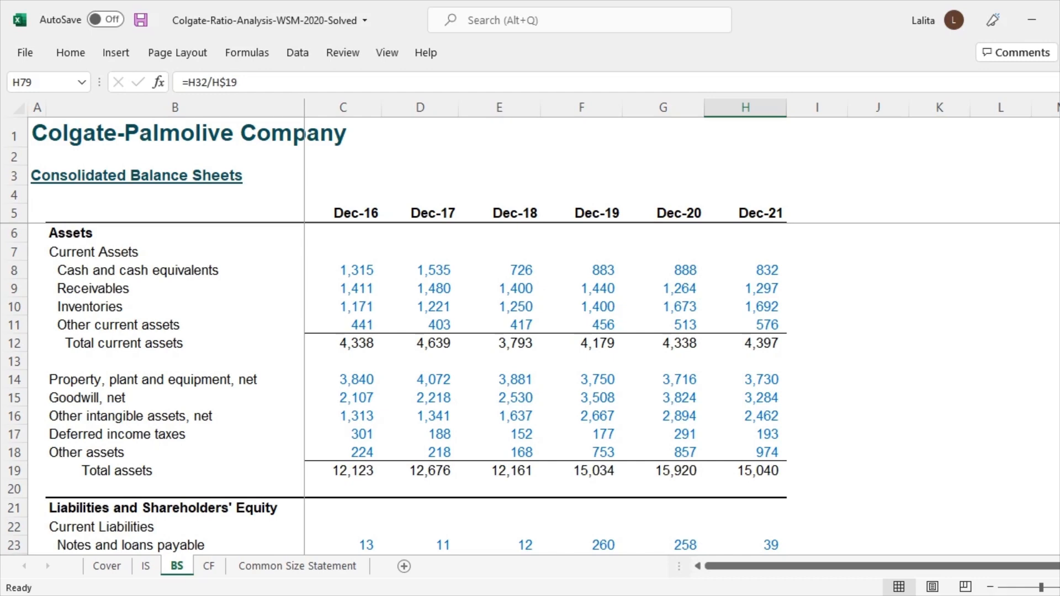
scroll("down", 3)
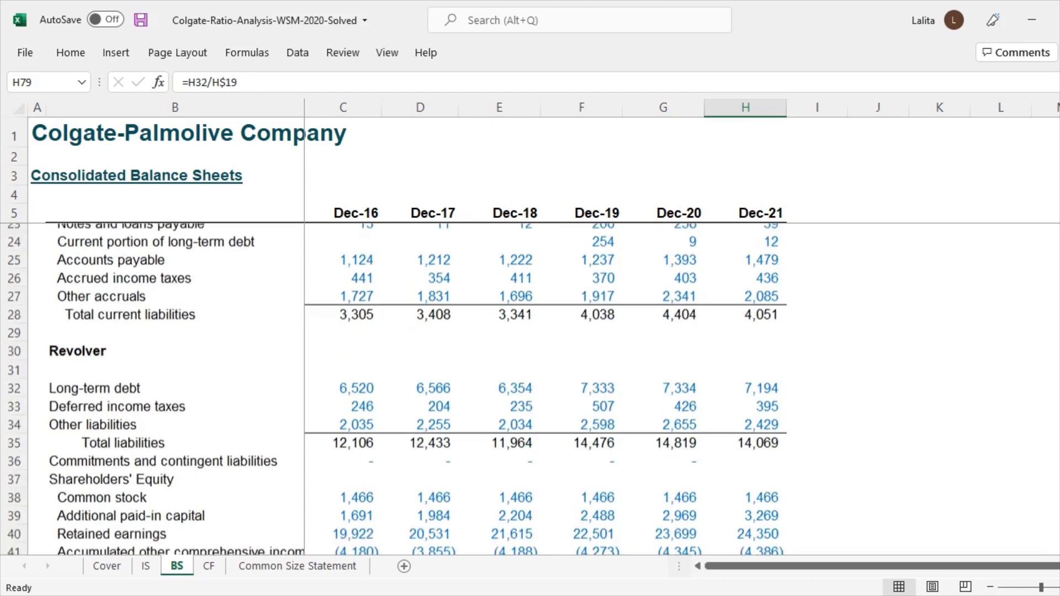
scroll("down", 3)
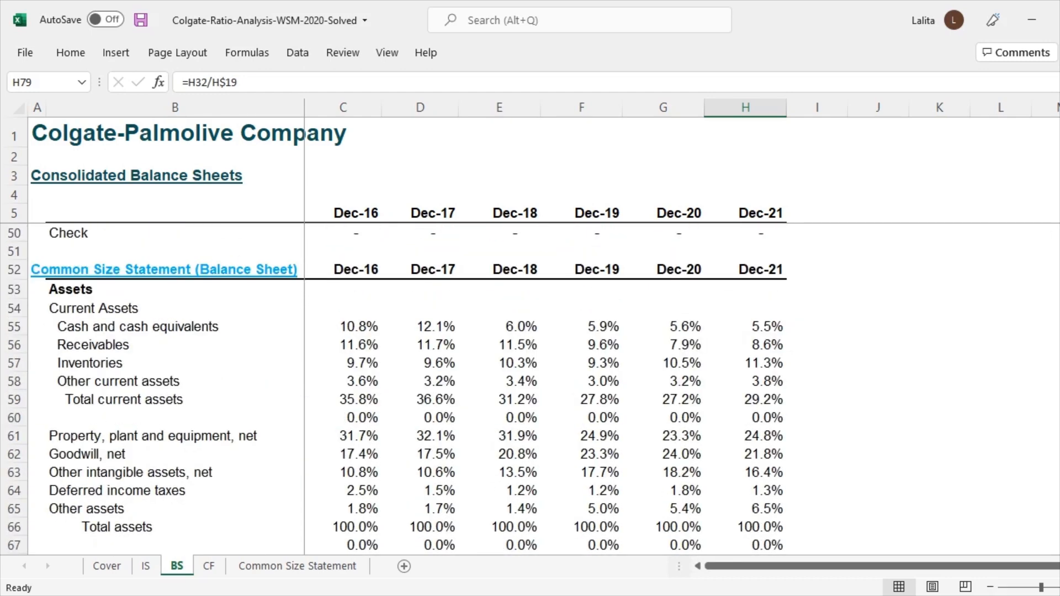
scroll("down", 3)
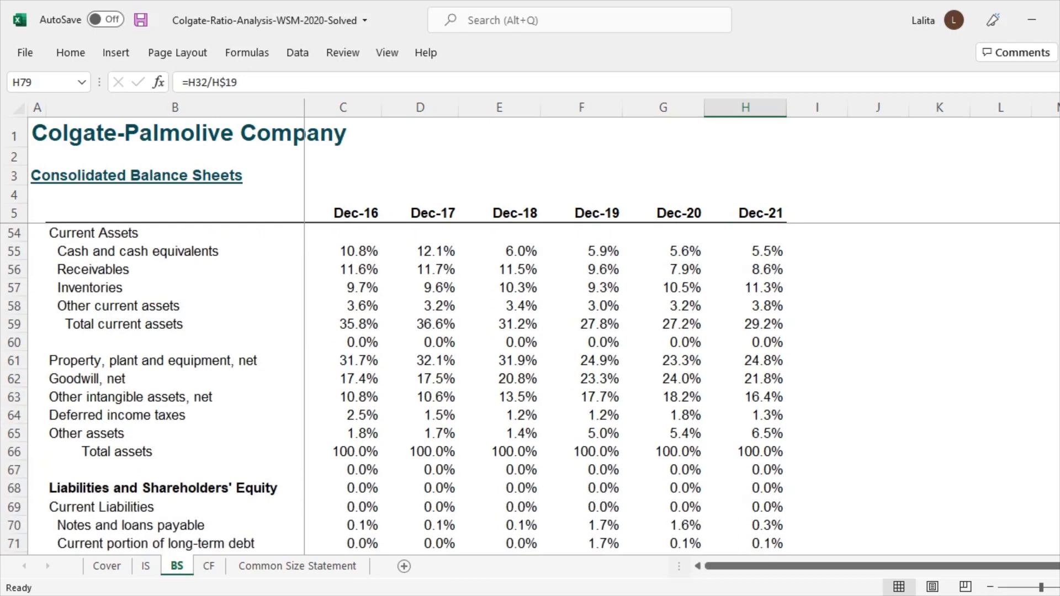